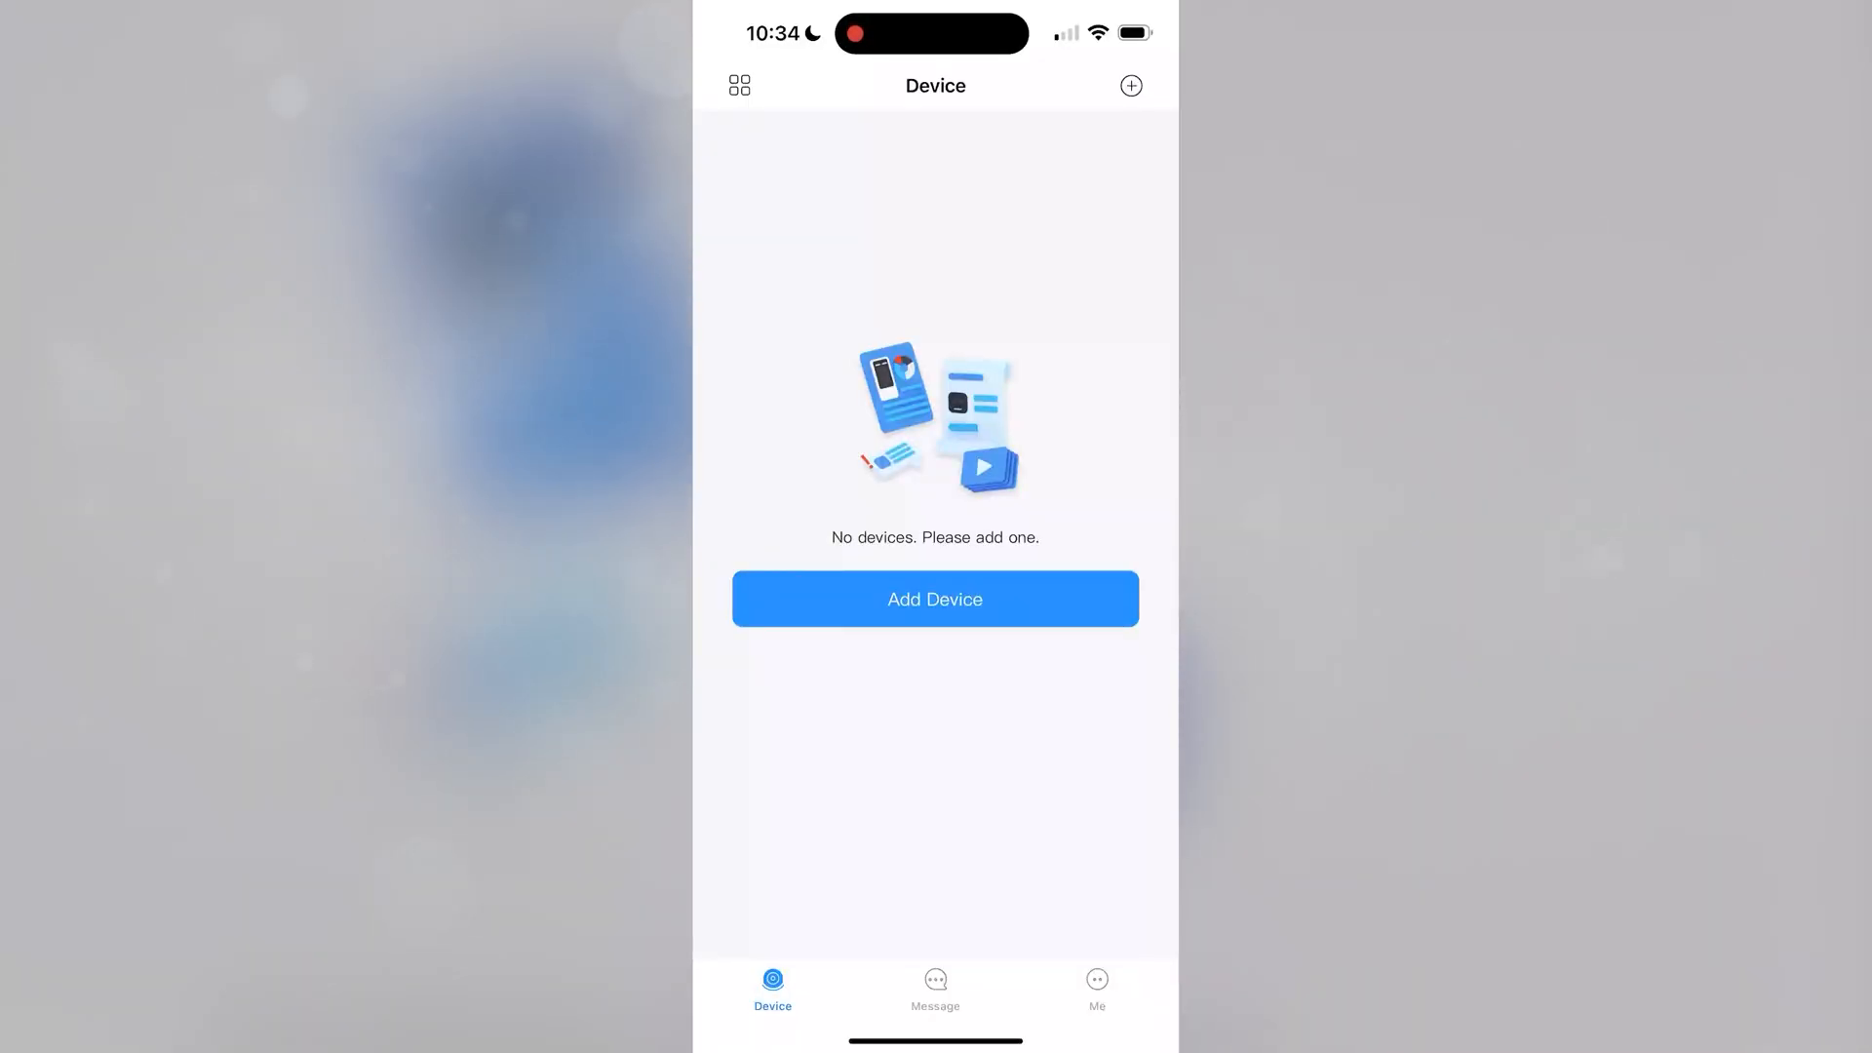
Add a device by manually entering serial number ABC123DEF456GHI.
left_click(1129, 84)
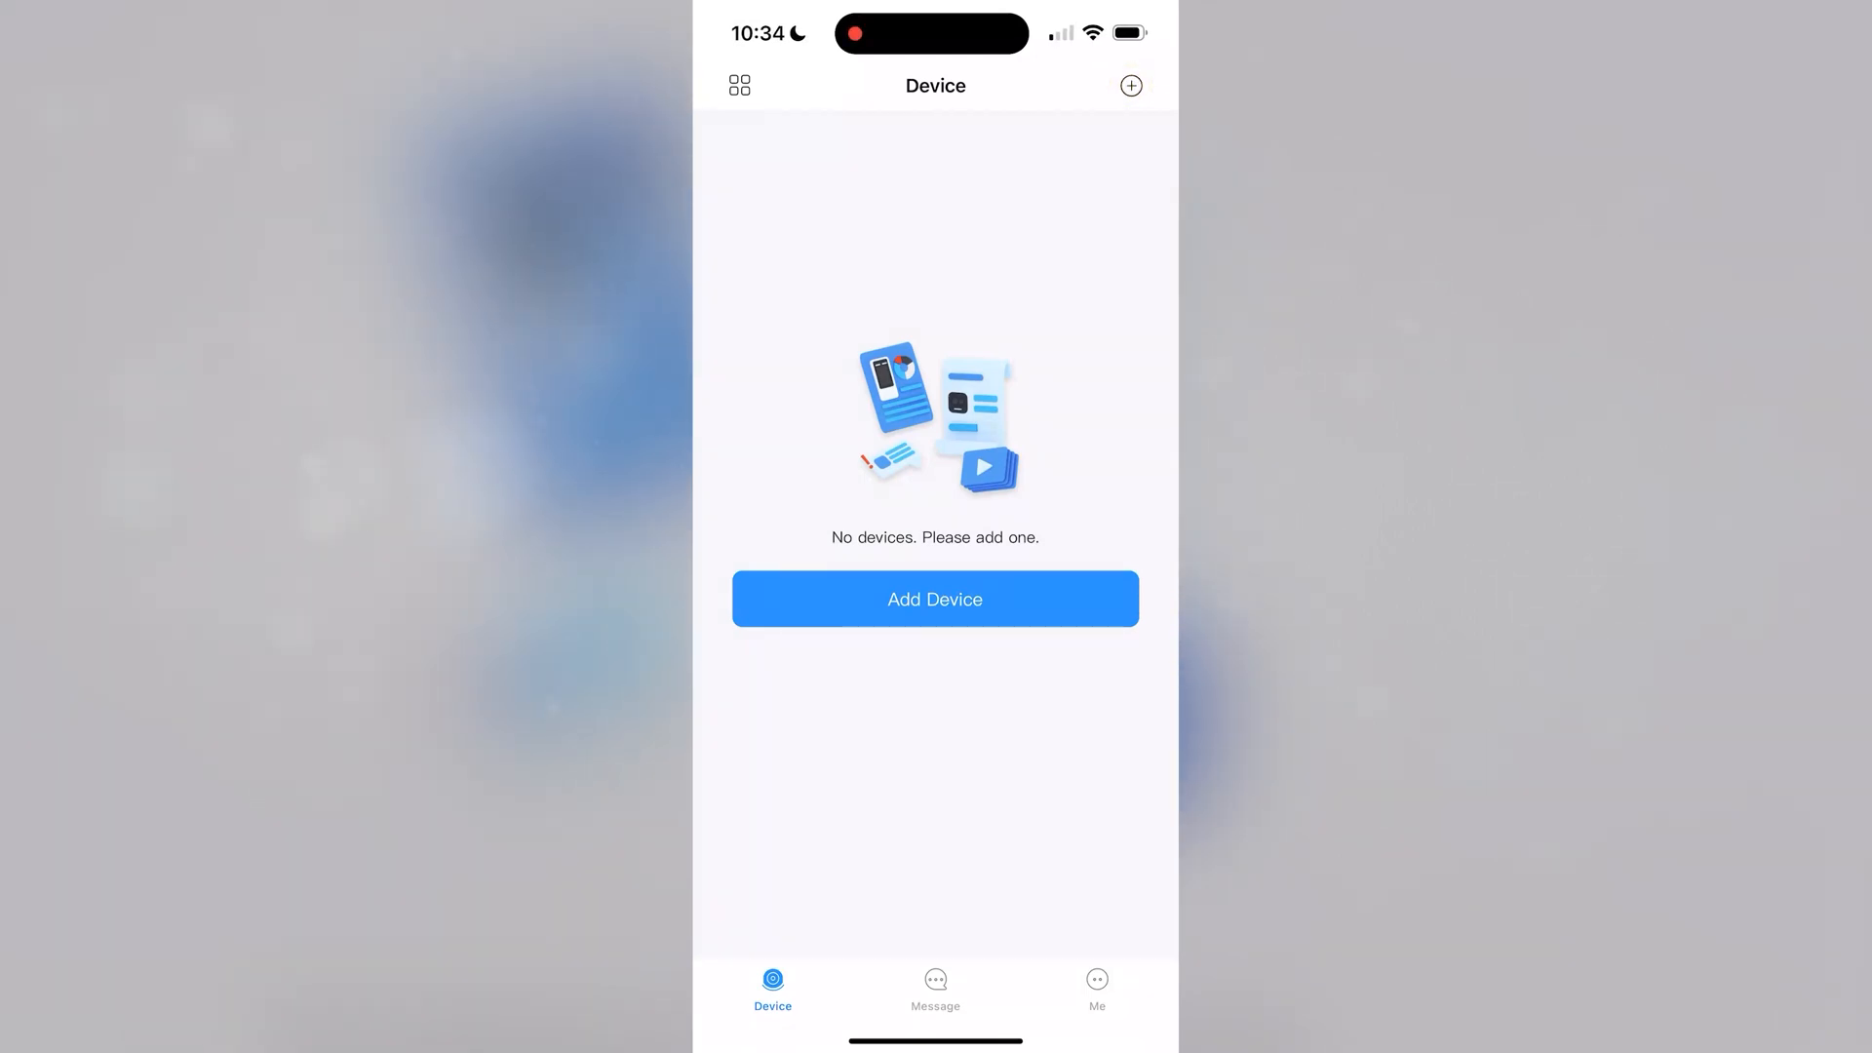
left_click(935, 597)
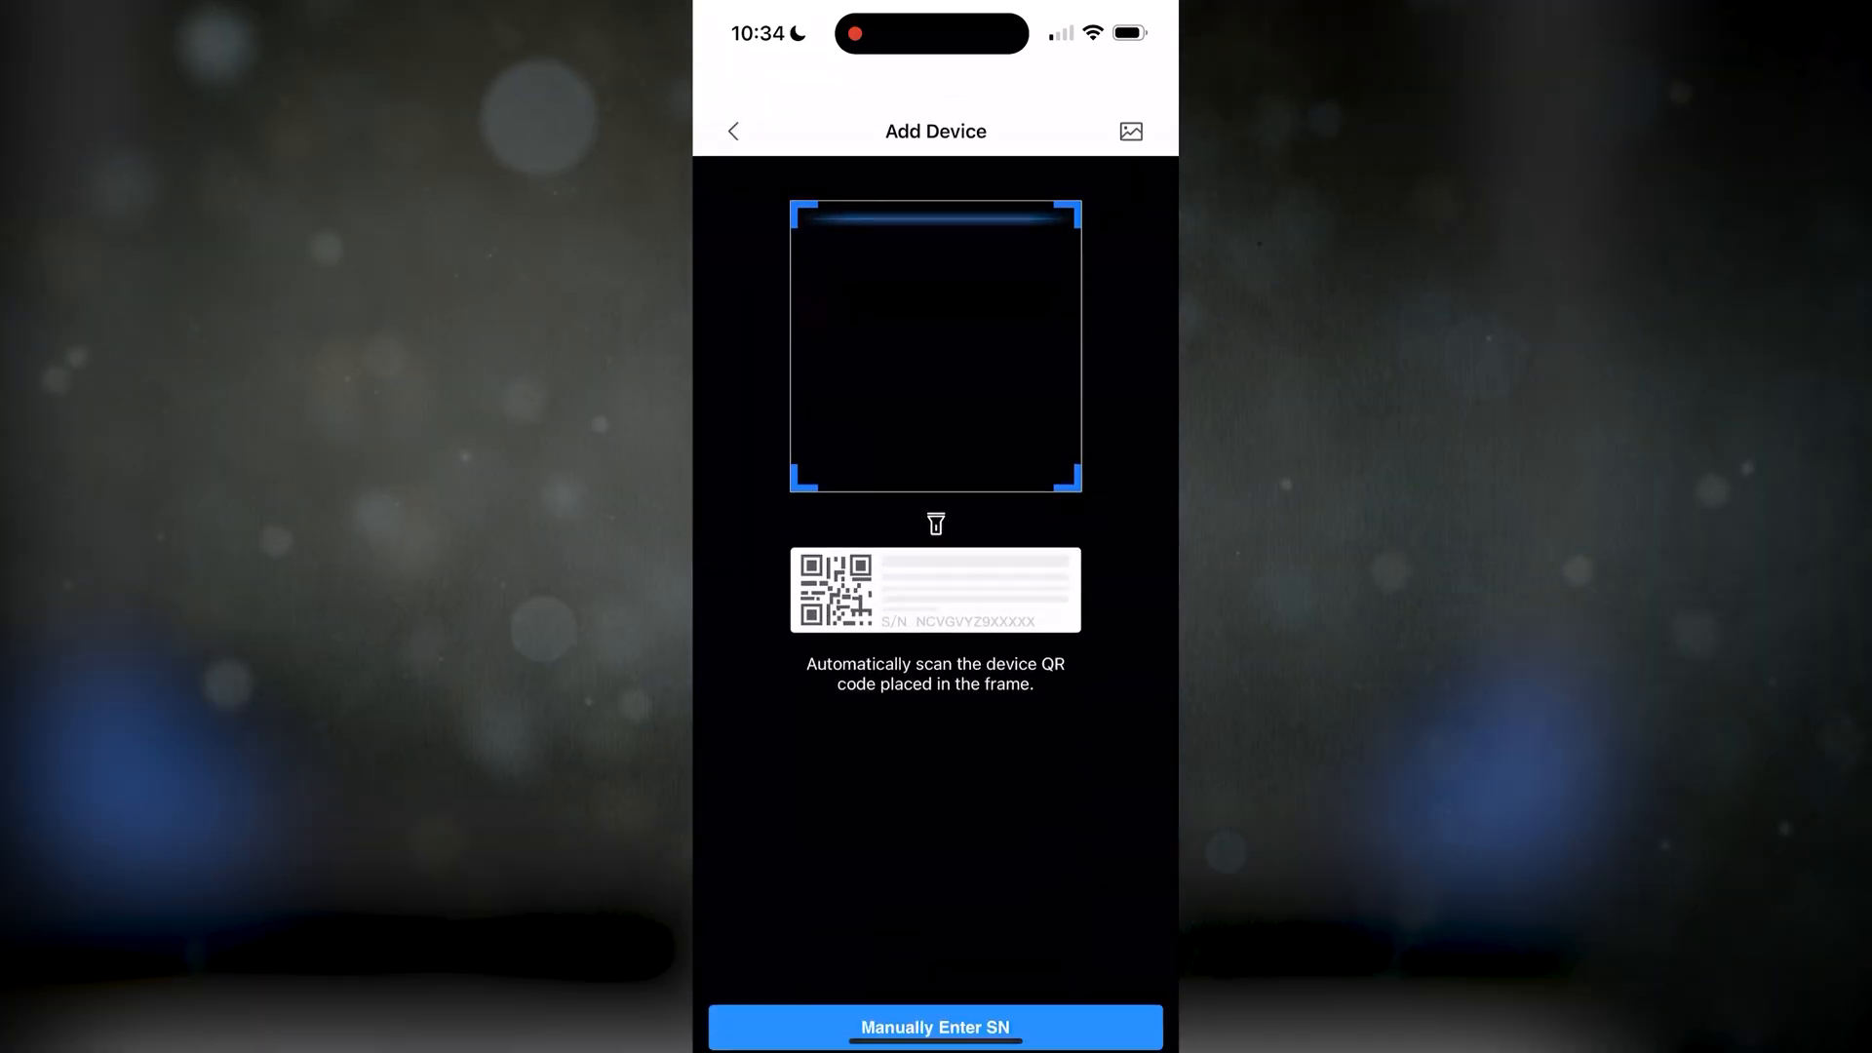
left_click(934, 1027)
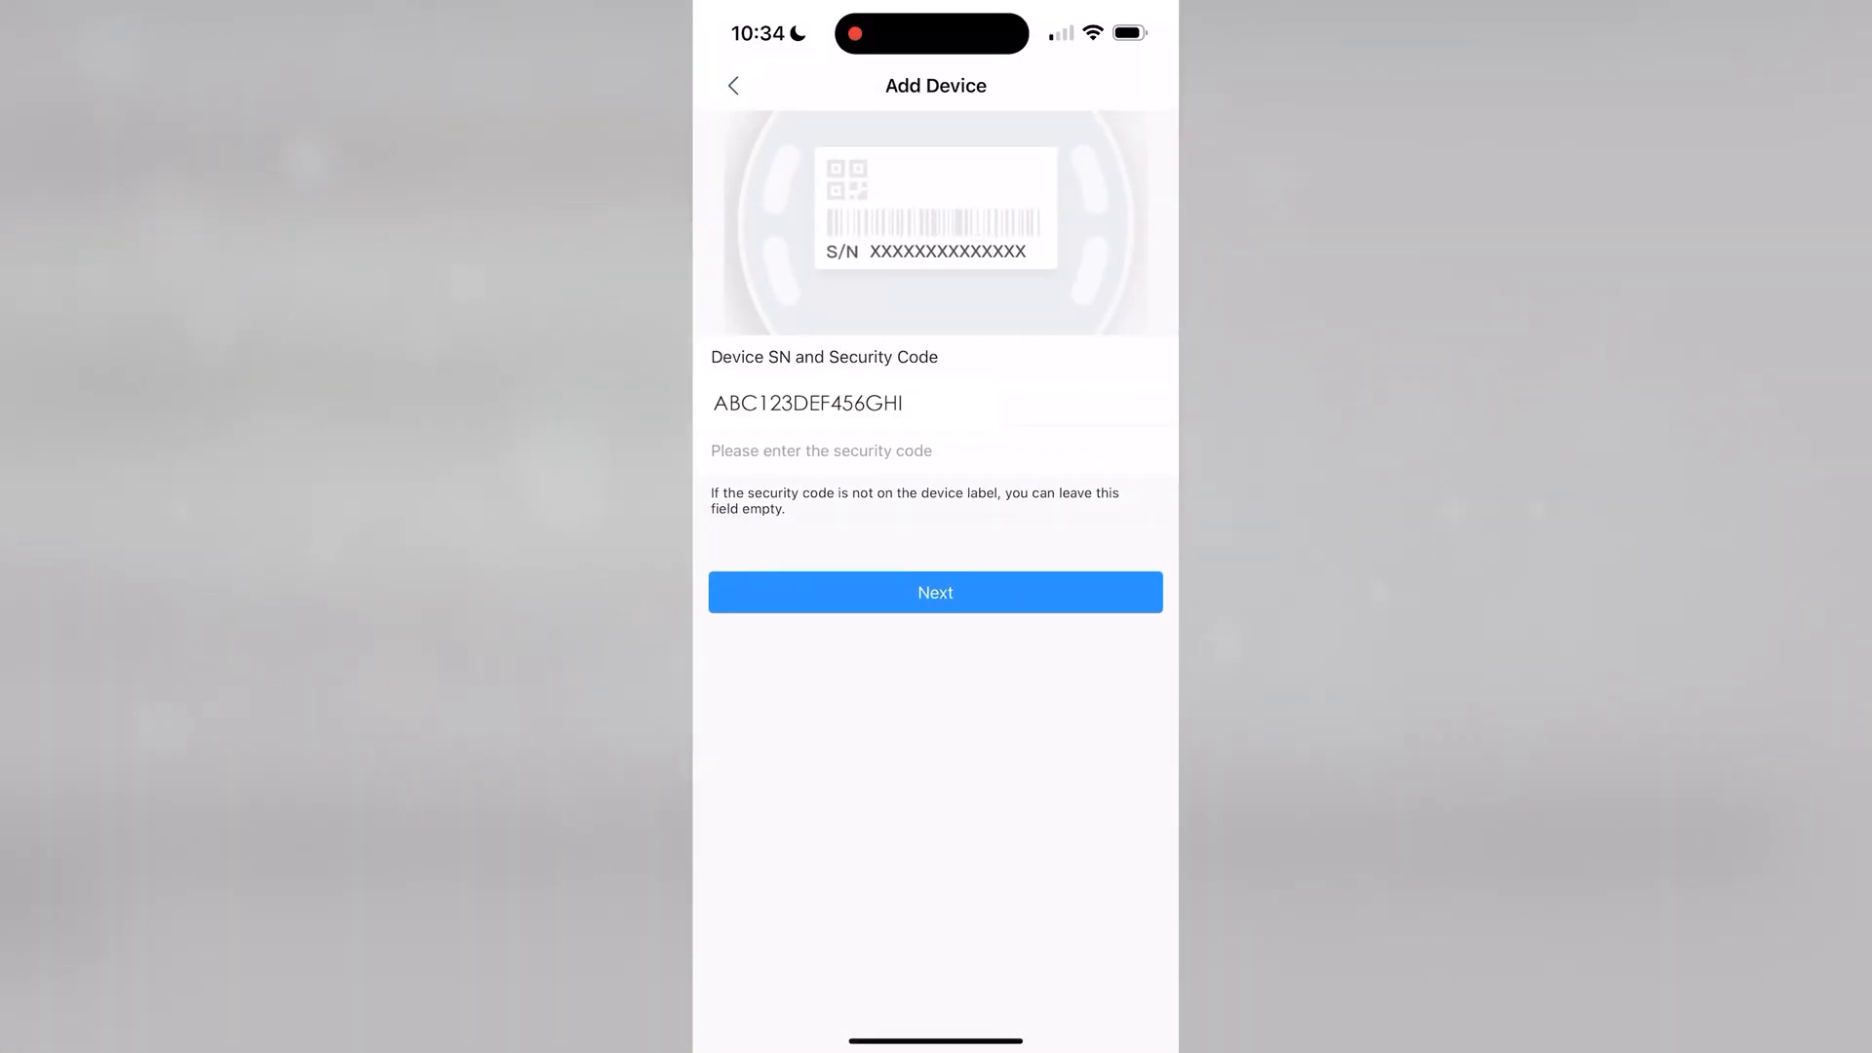
left_click(935, 592)
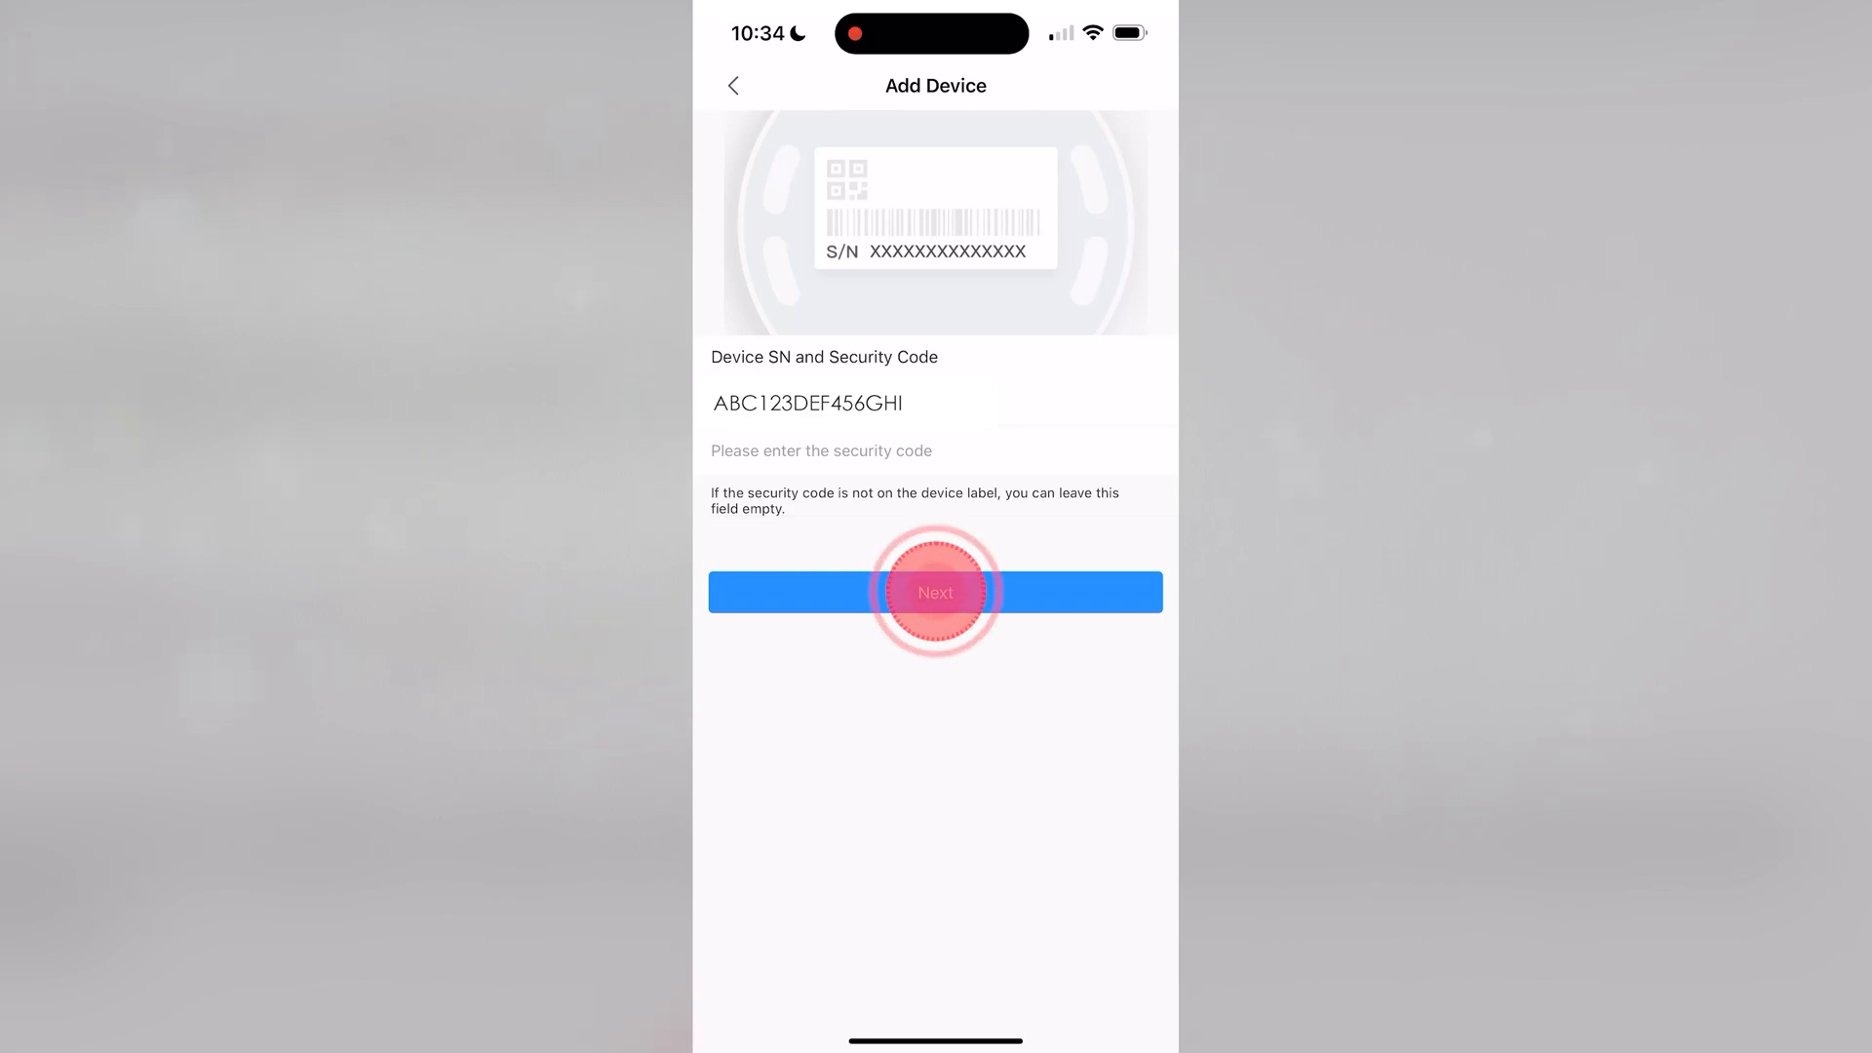
left_click(935, 592)
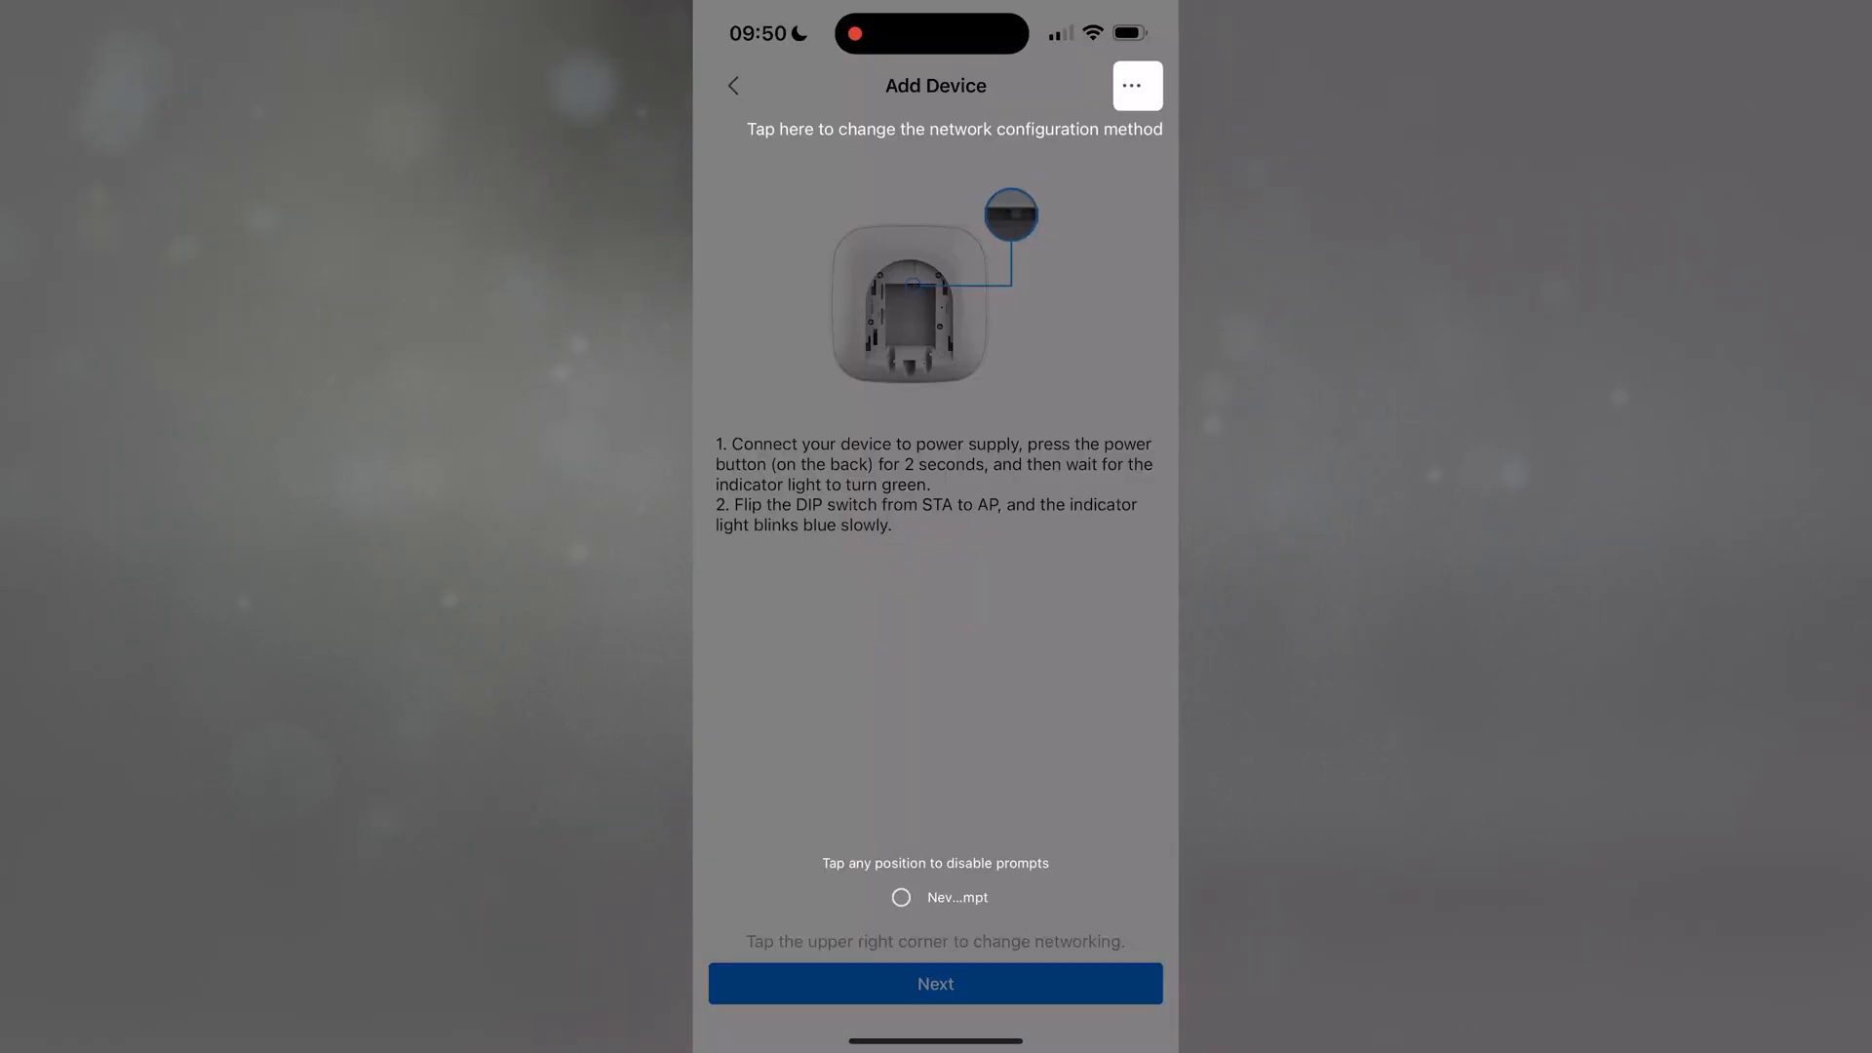
Dismiss the networking tip and confirm the hub is powered in AP mode.
left_click(935, 983)
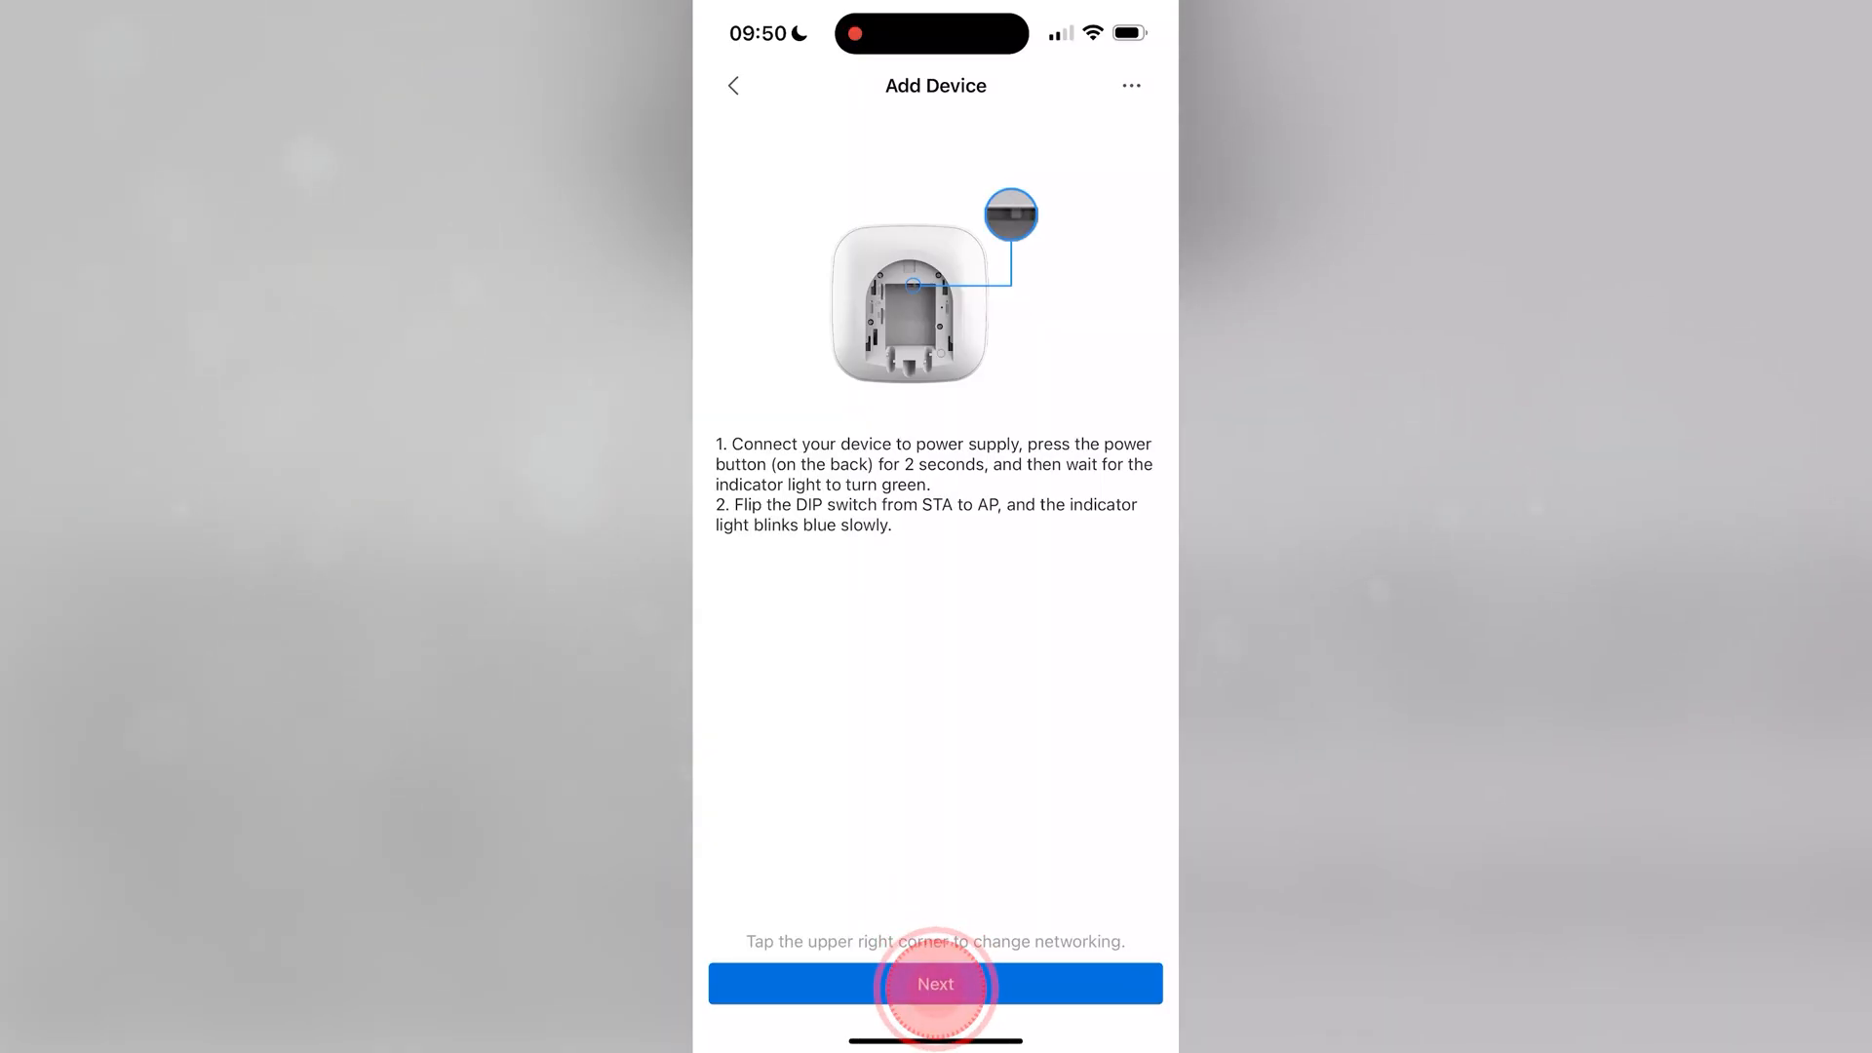
left_click(935, 983)
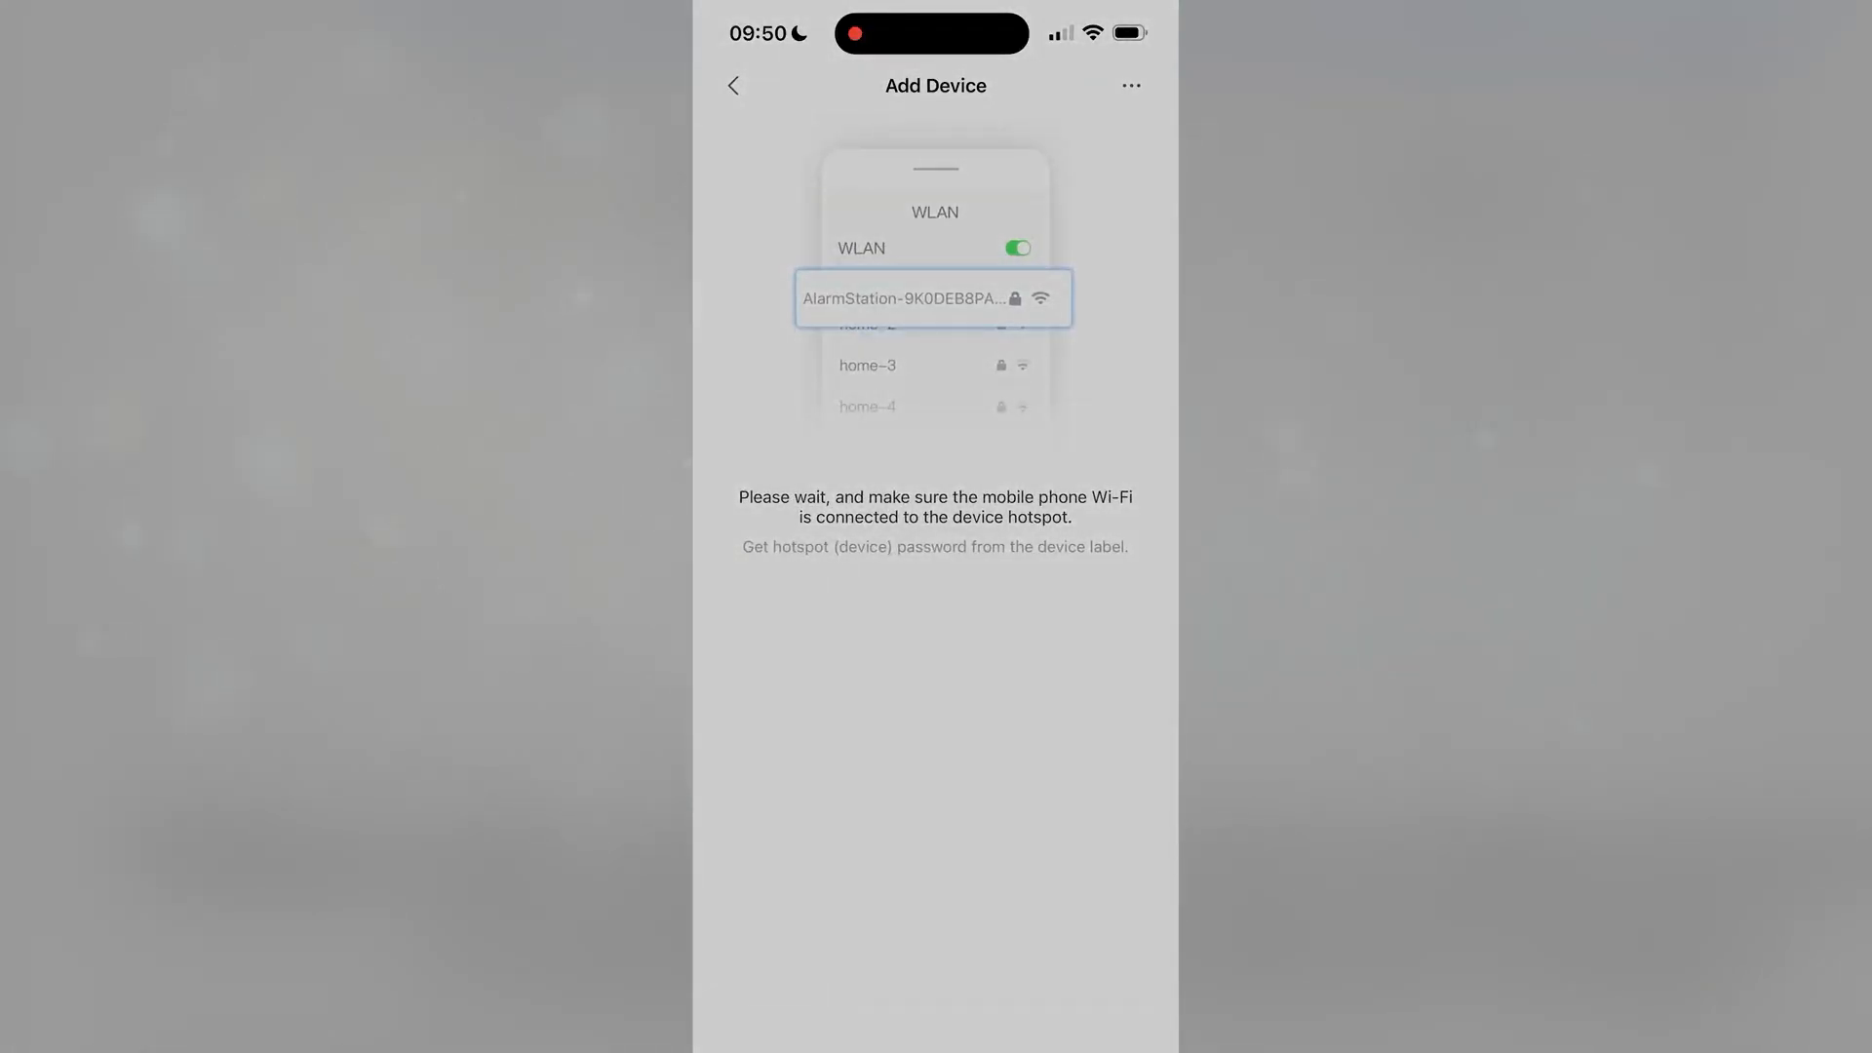
Let the phone join the hub's AlarmStation Wi-Fi hotspot.
left_click(931, 298)
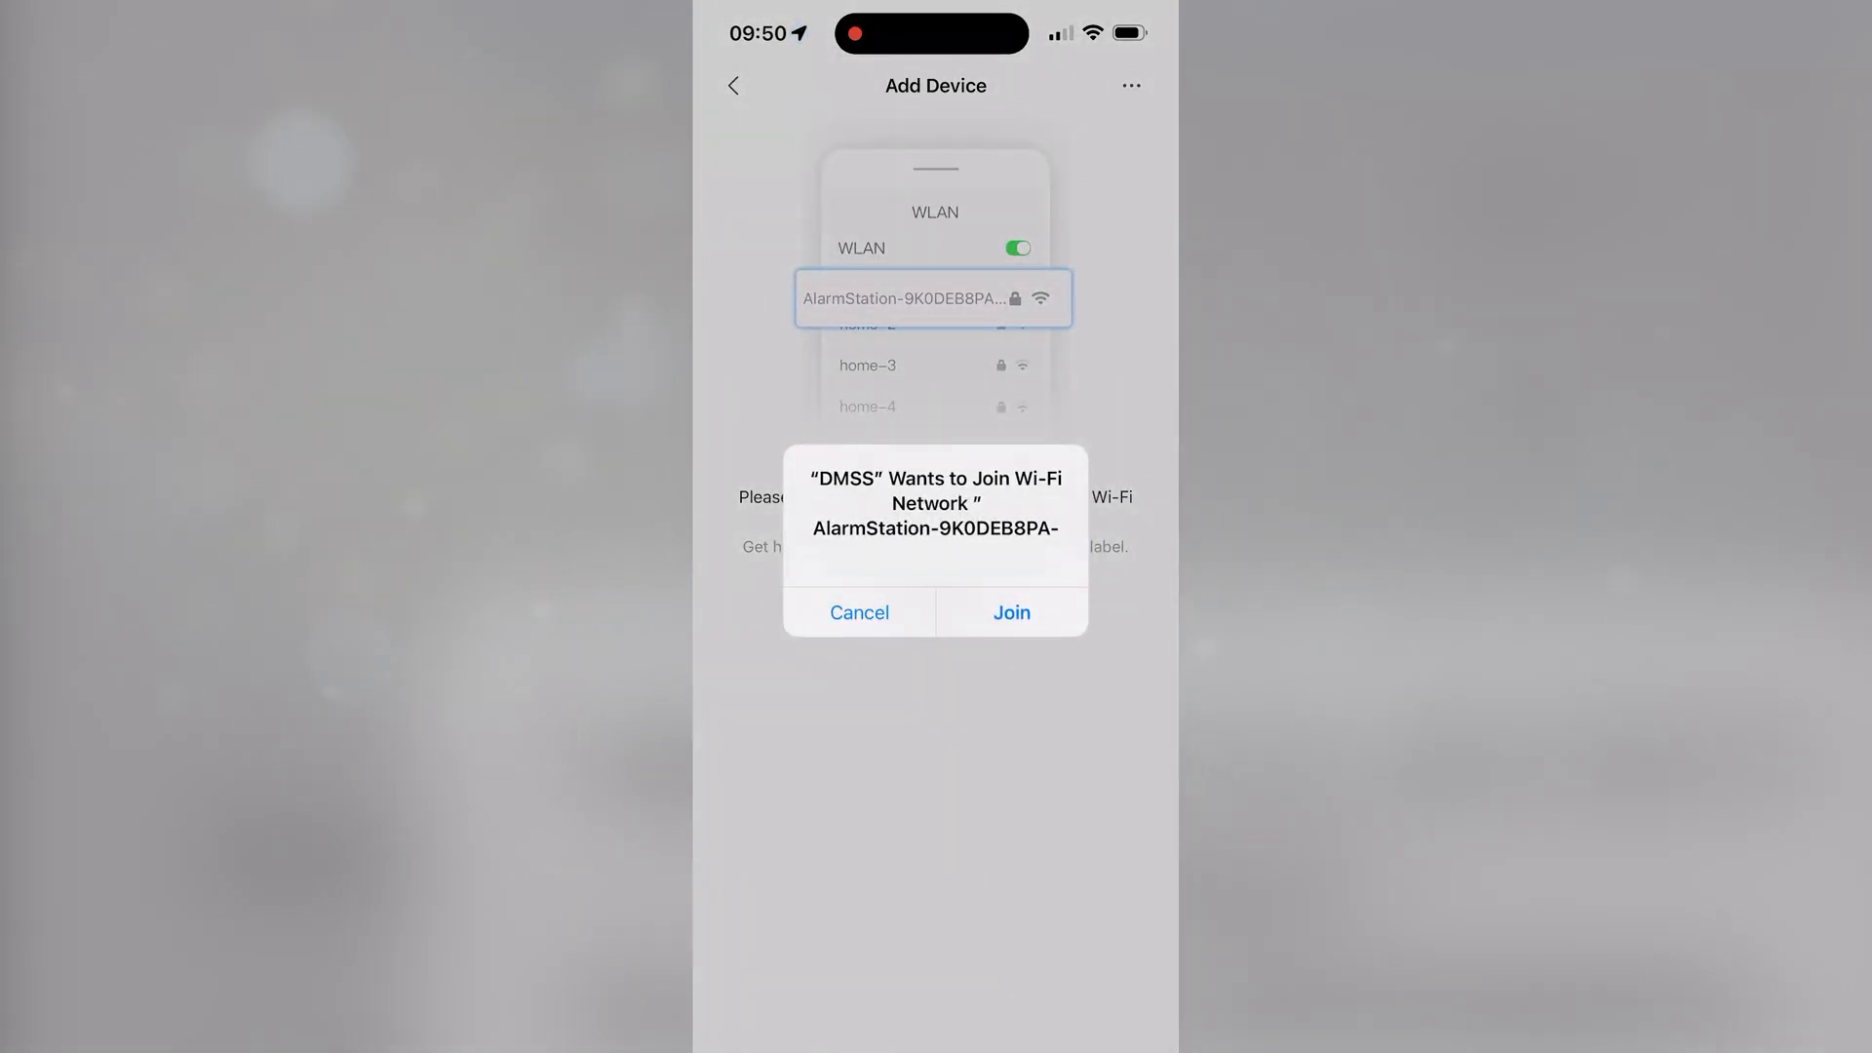
left_click(1010, 611)
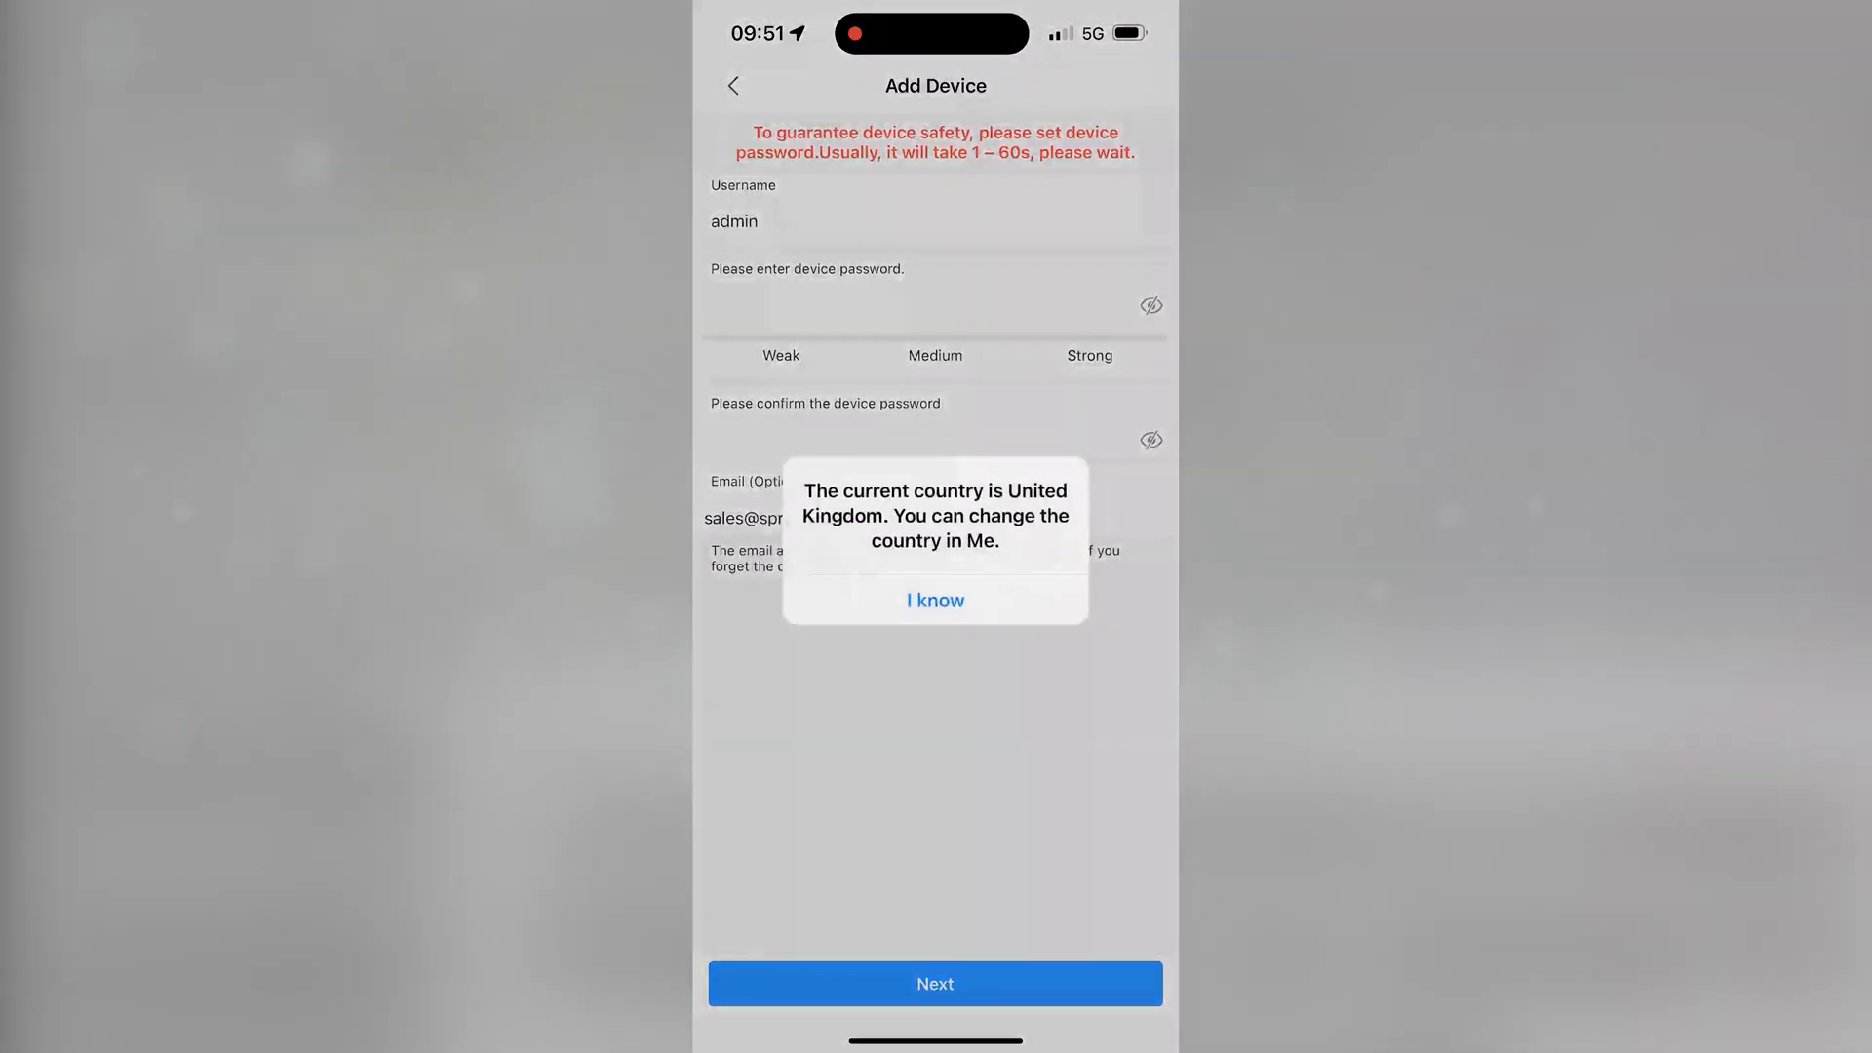
Acknowledge the country notice, then enter, confirm and submit the hub's admin password.
left_click(935, 599)
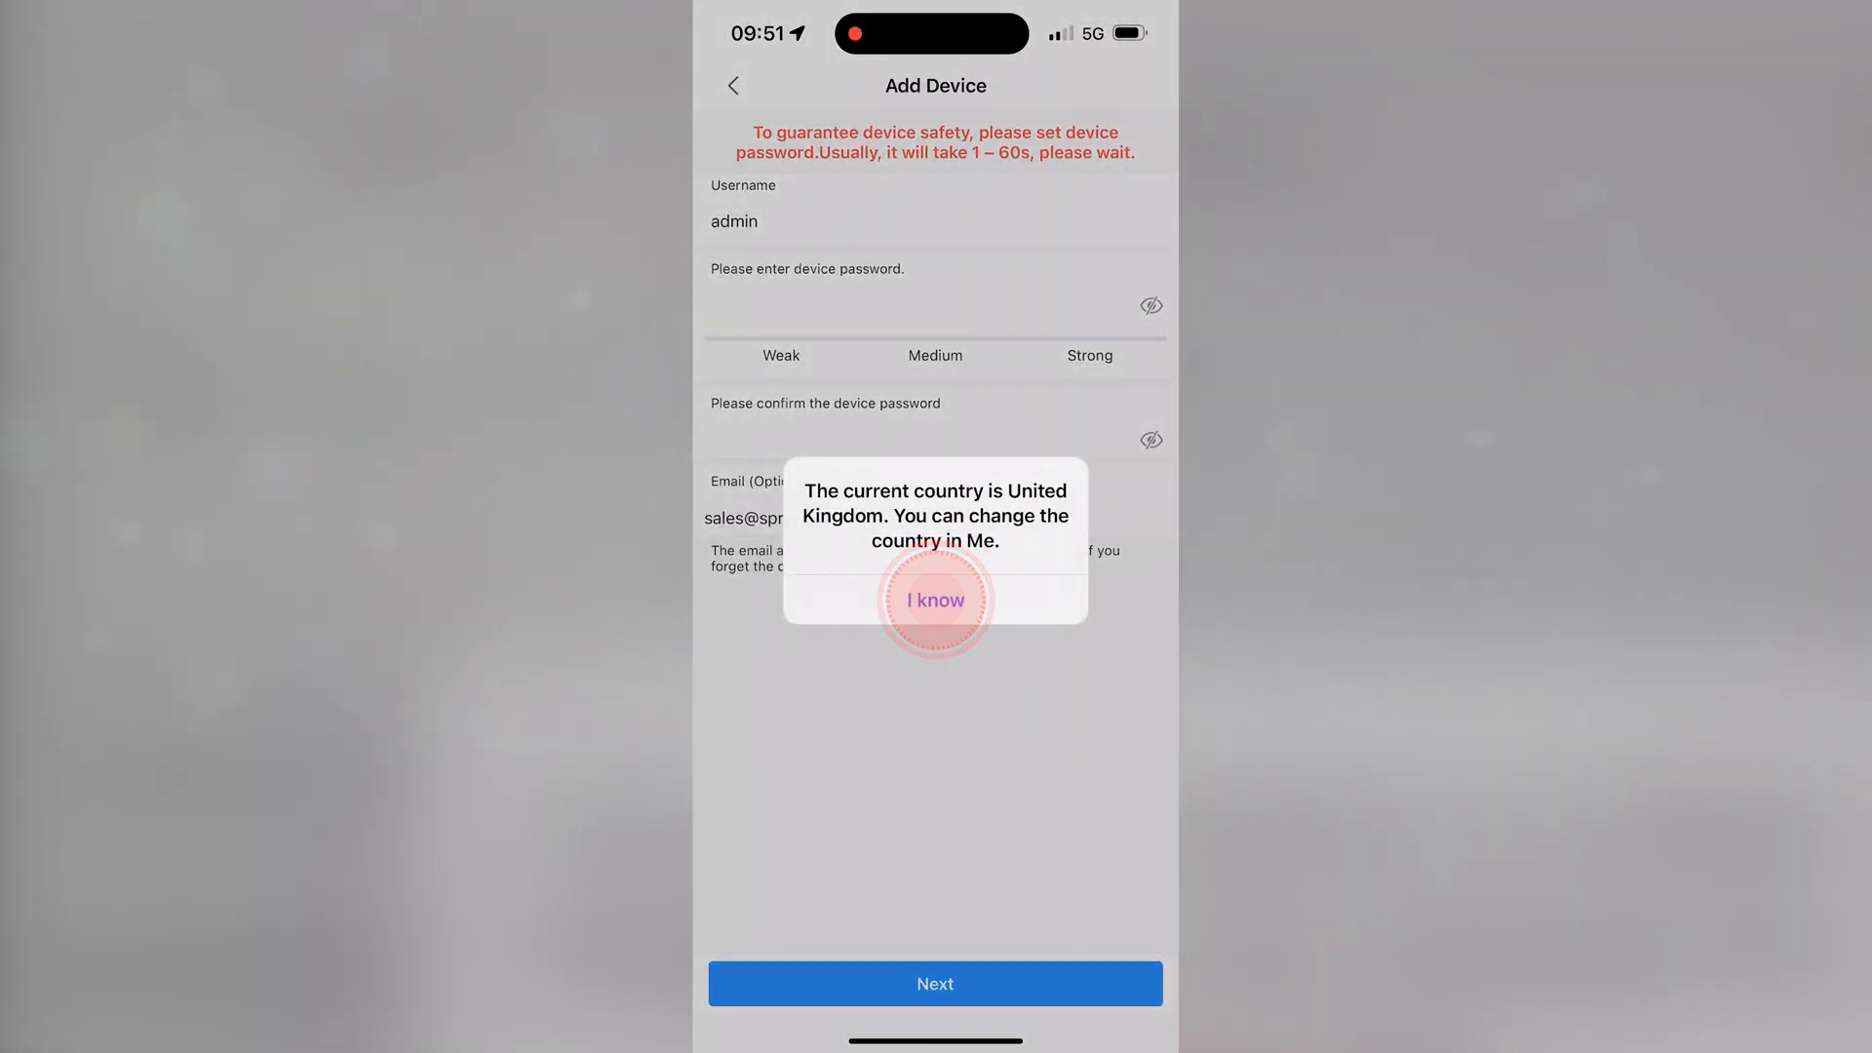
left_click(935, 600)
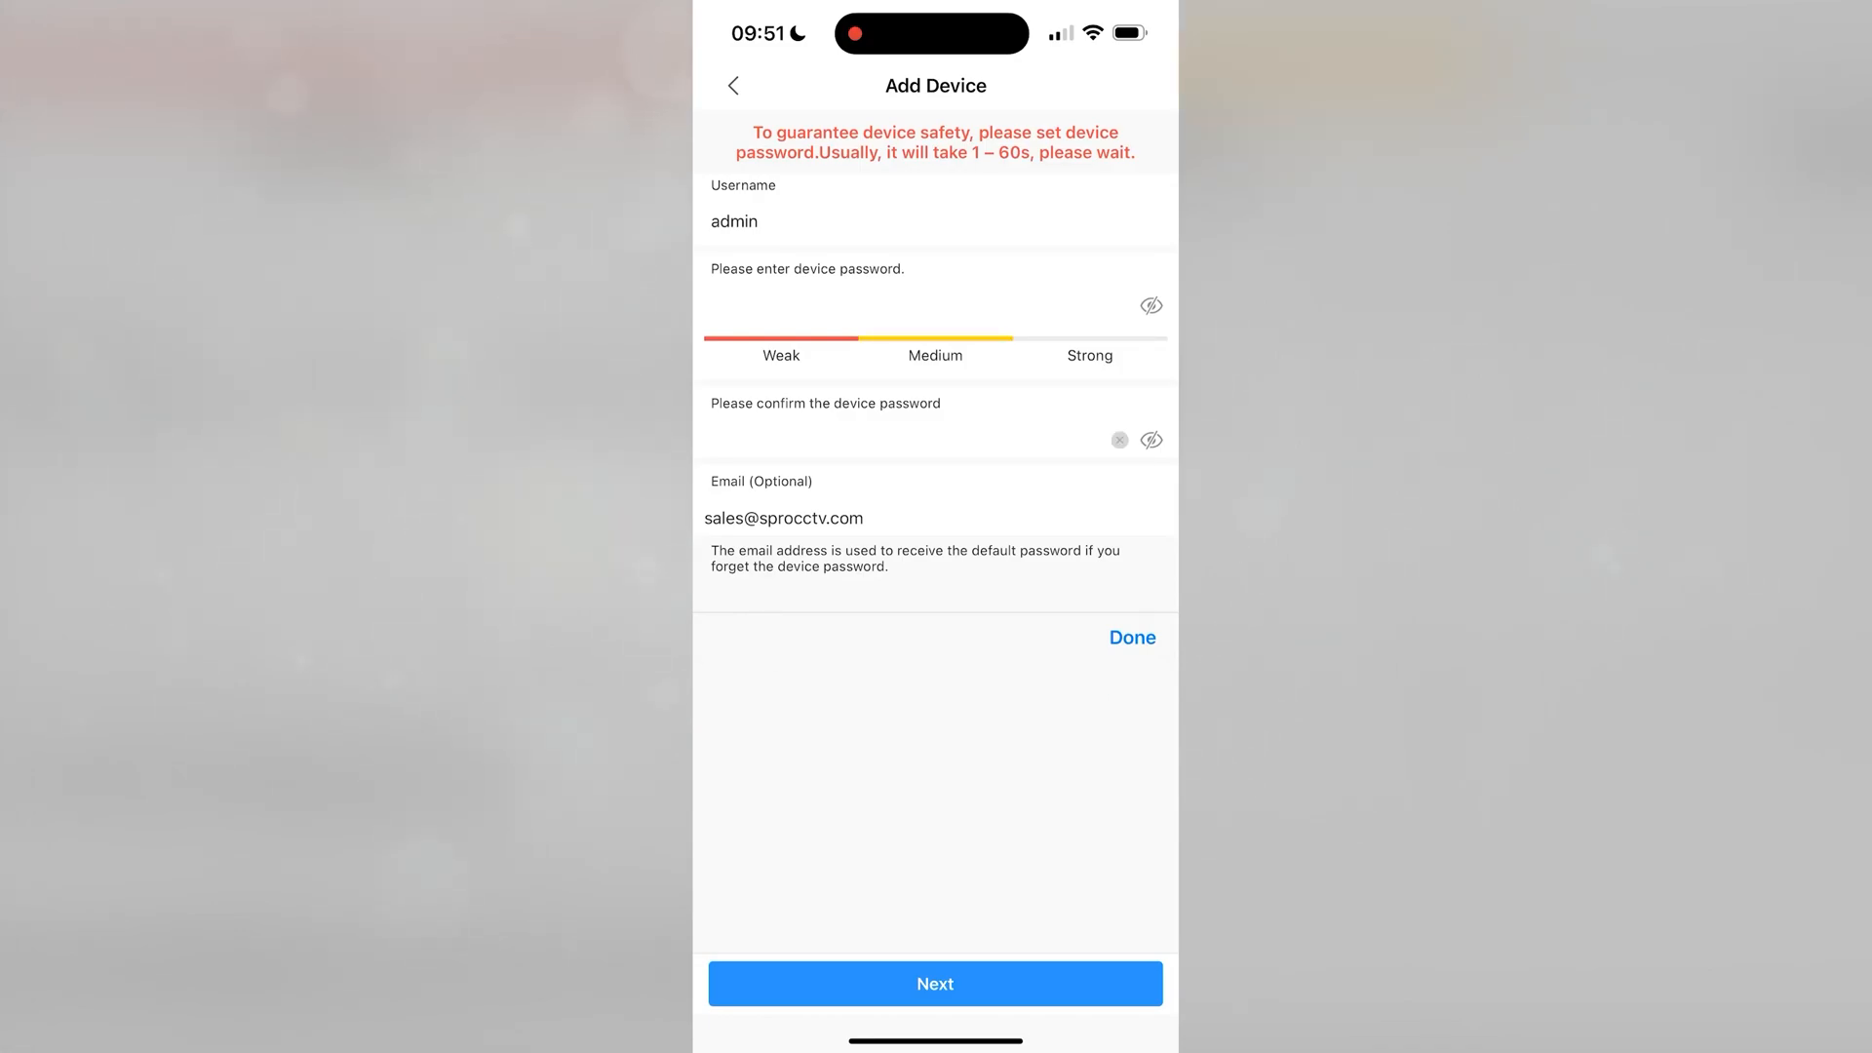
left_click(1131, 637)
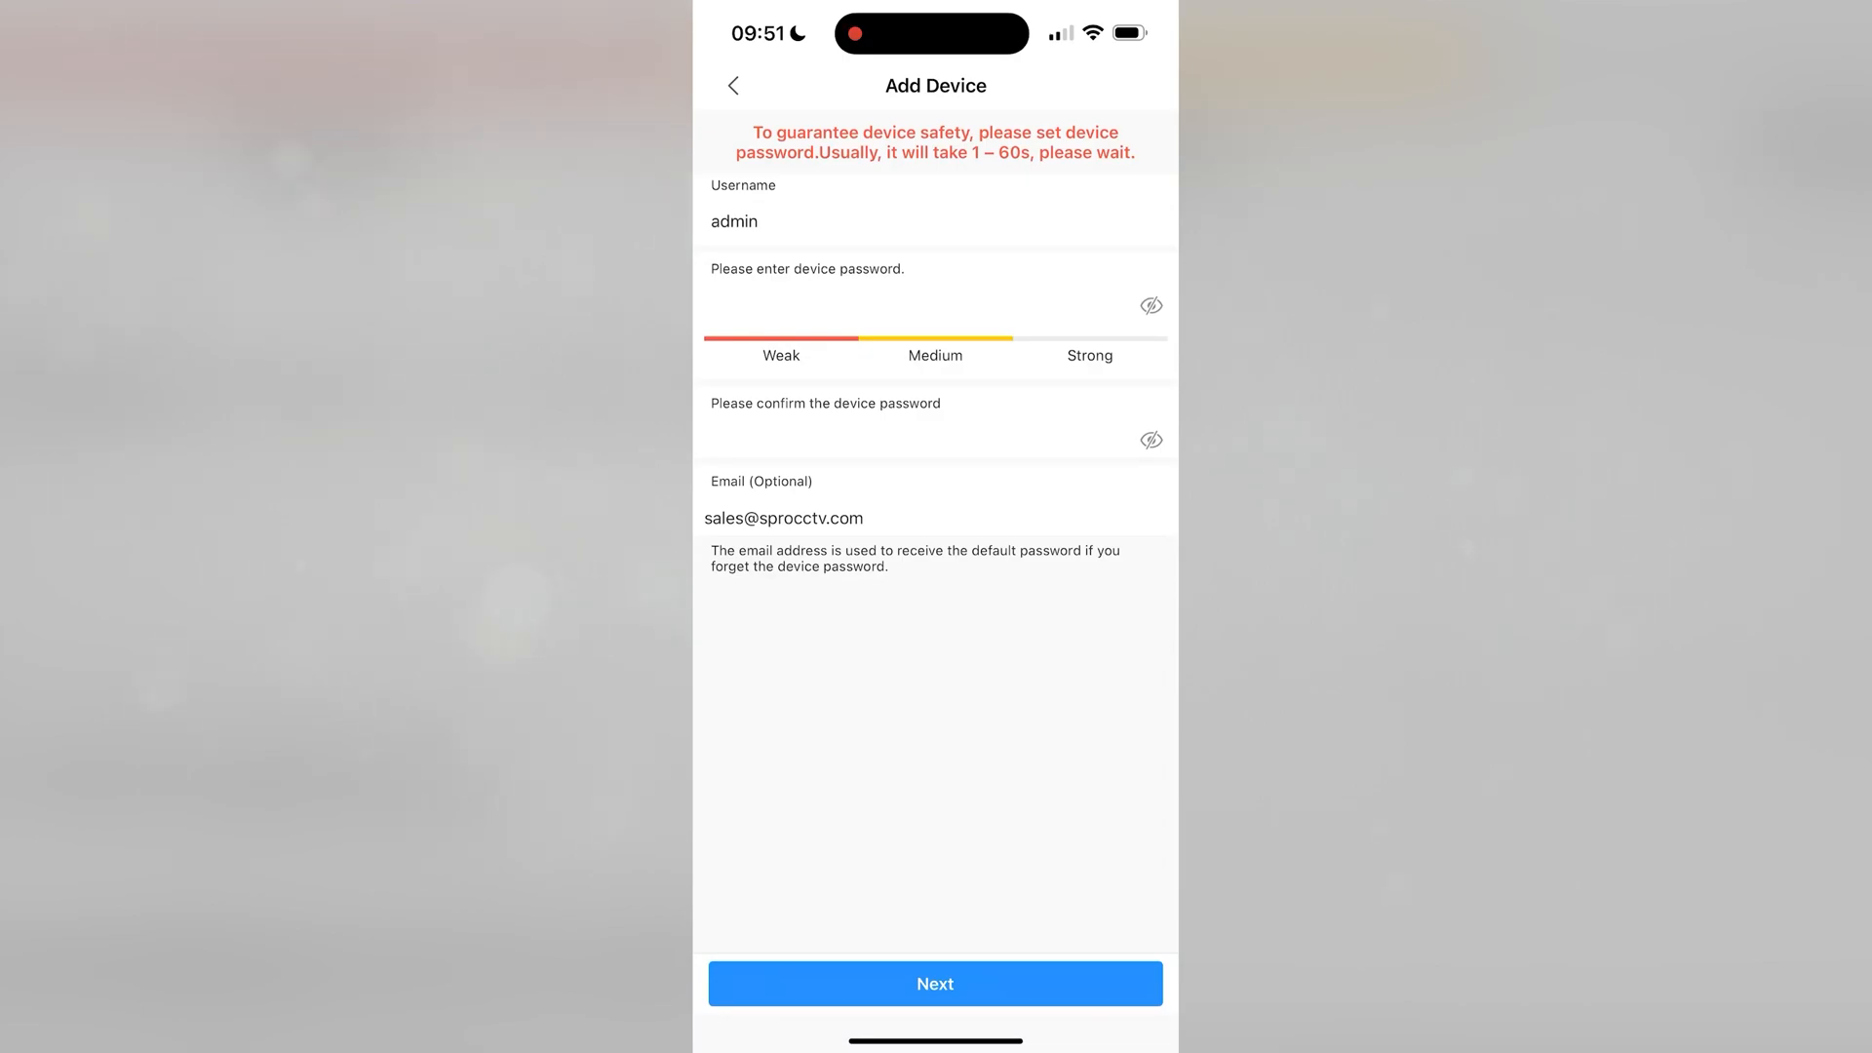
left_click(935, 983)
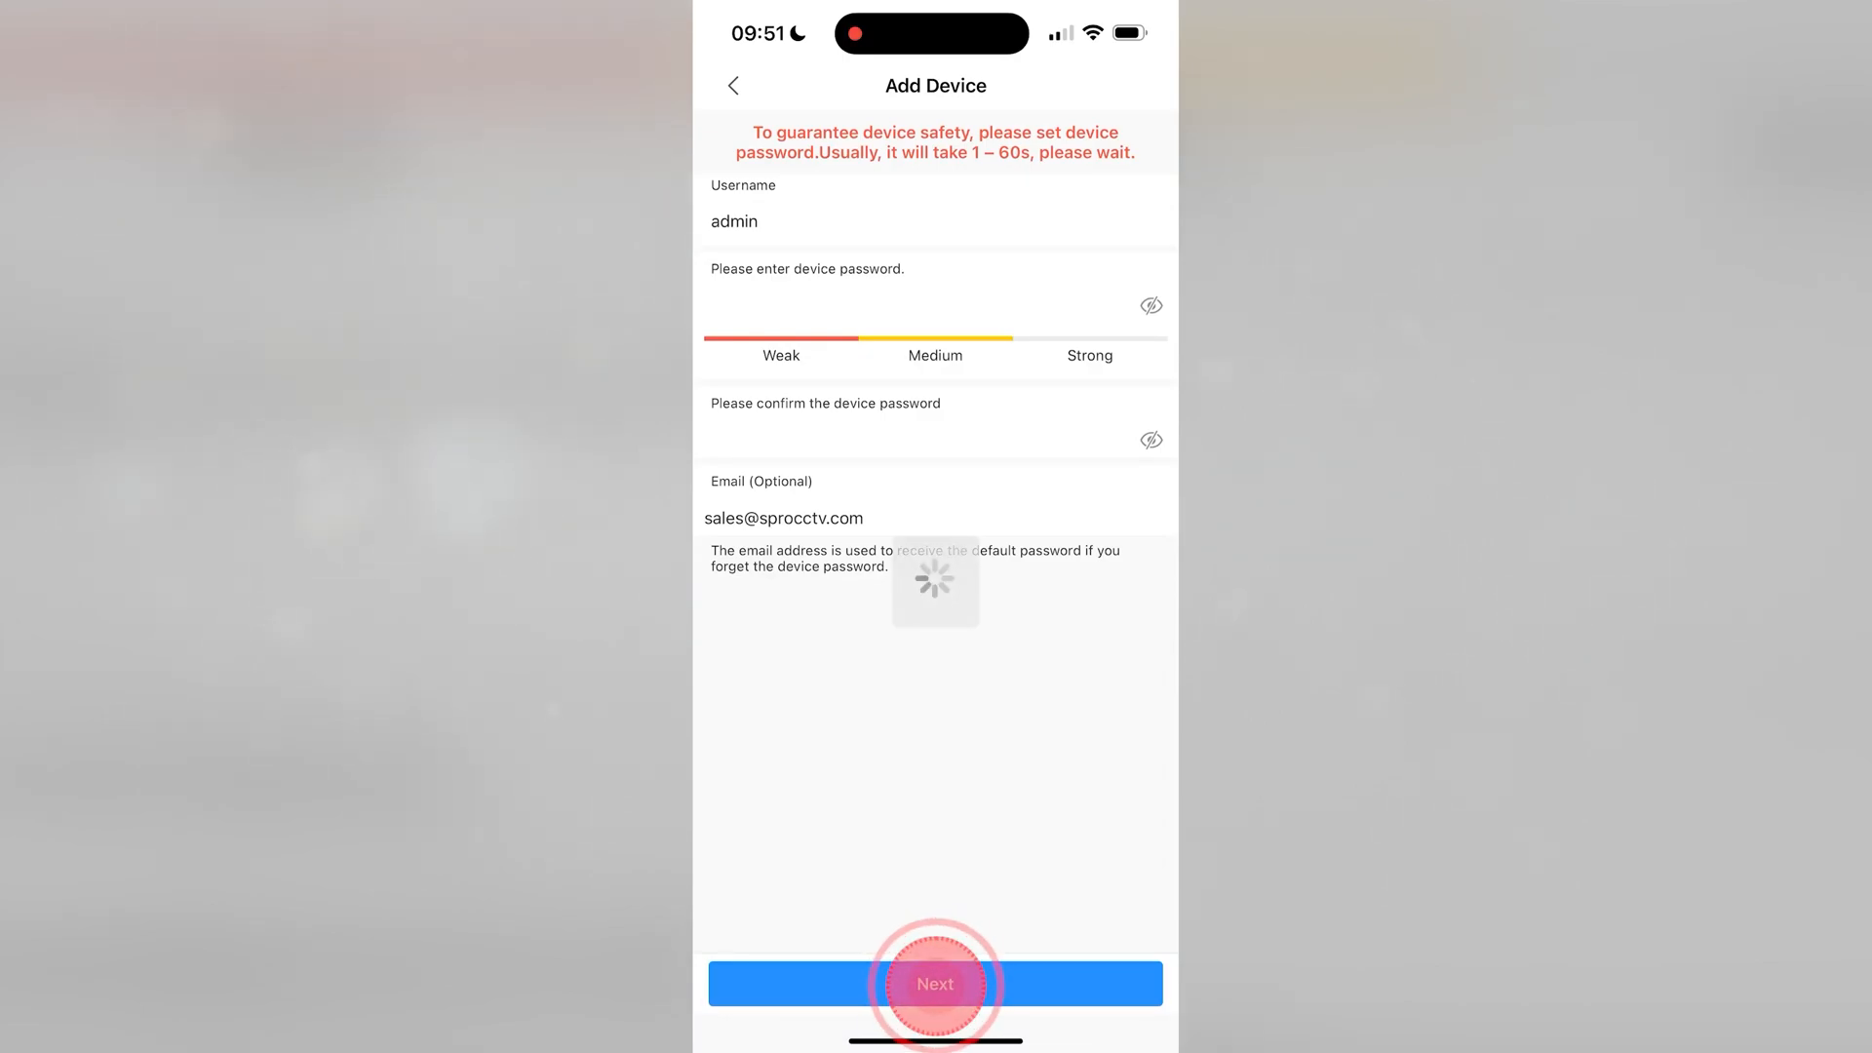
left_click(934, 982)
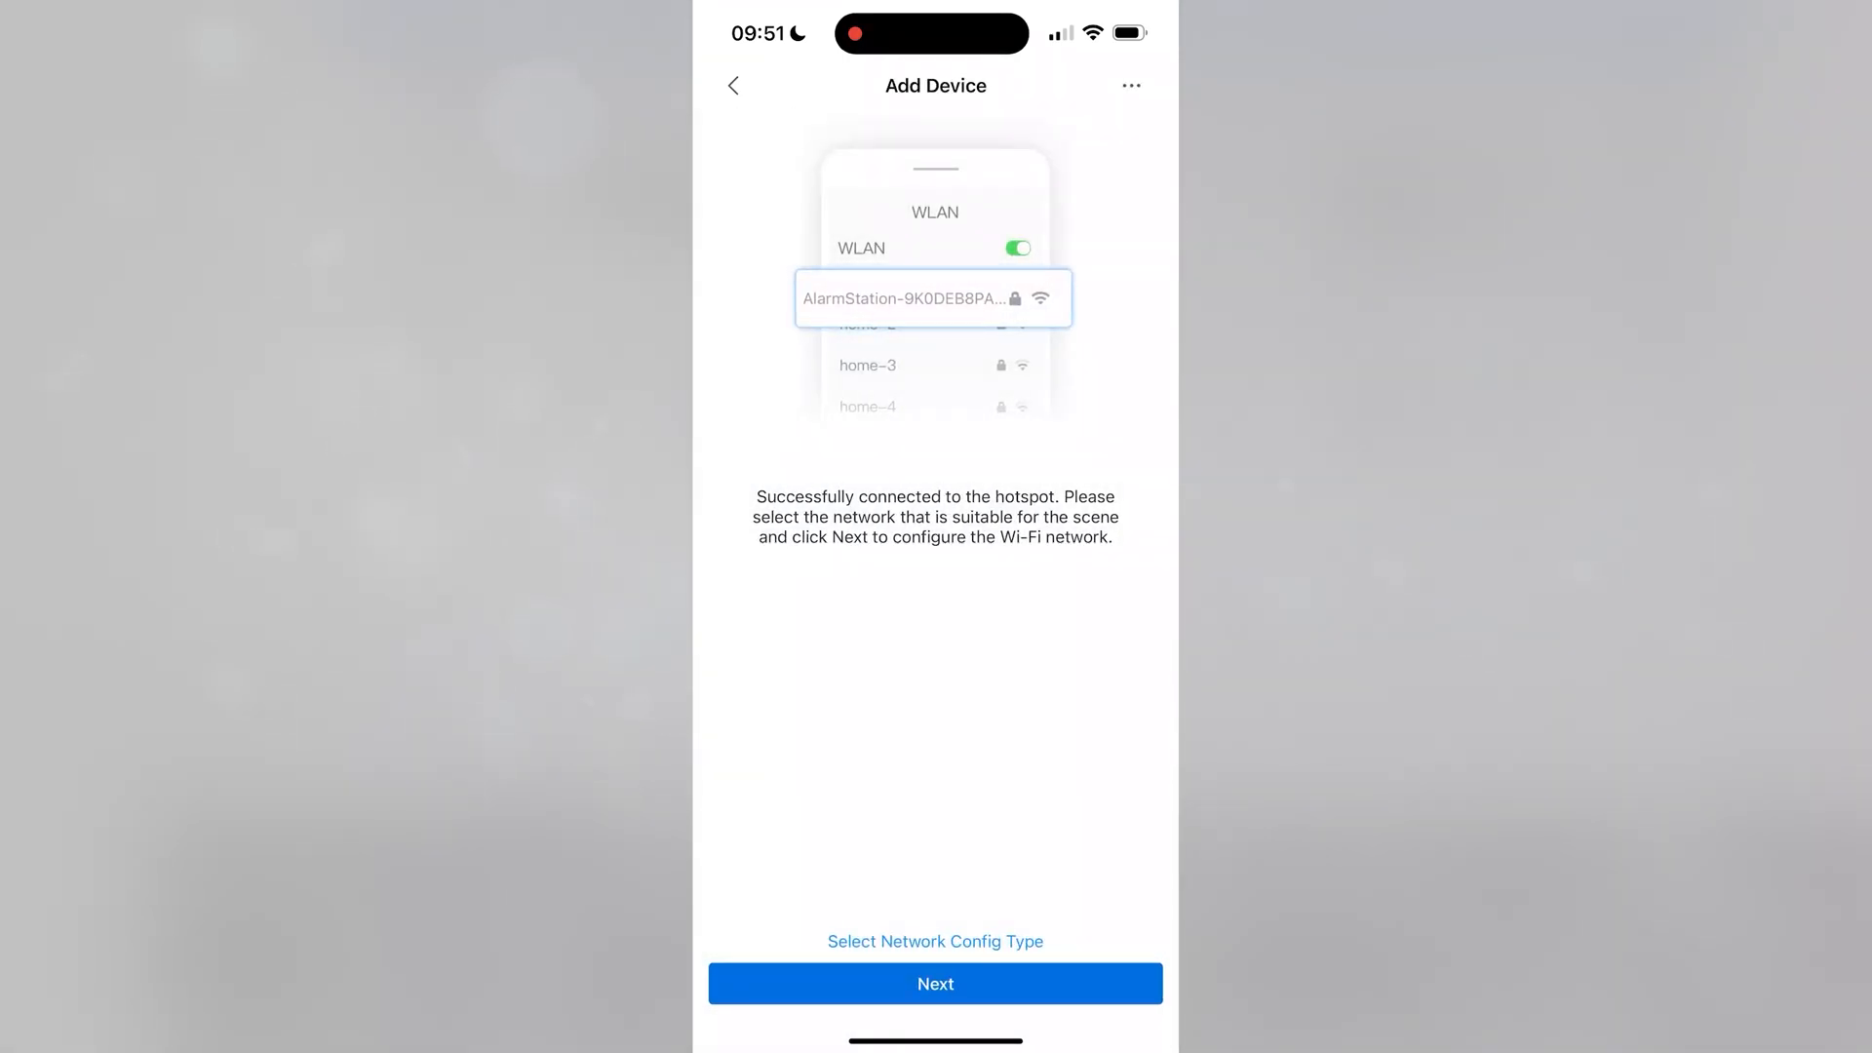
Continue past the hotspot confirmation and pick the Deco network for the hub.
left_click(935, 982)
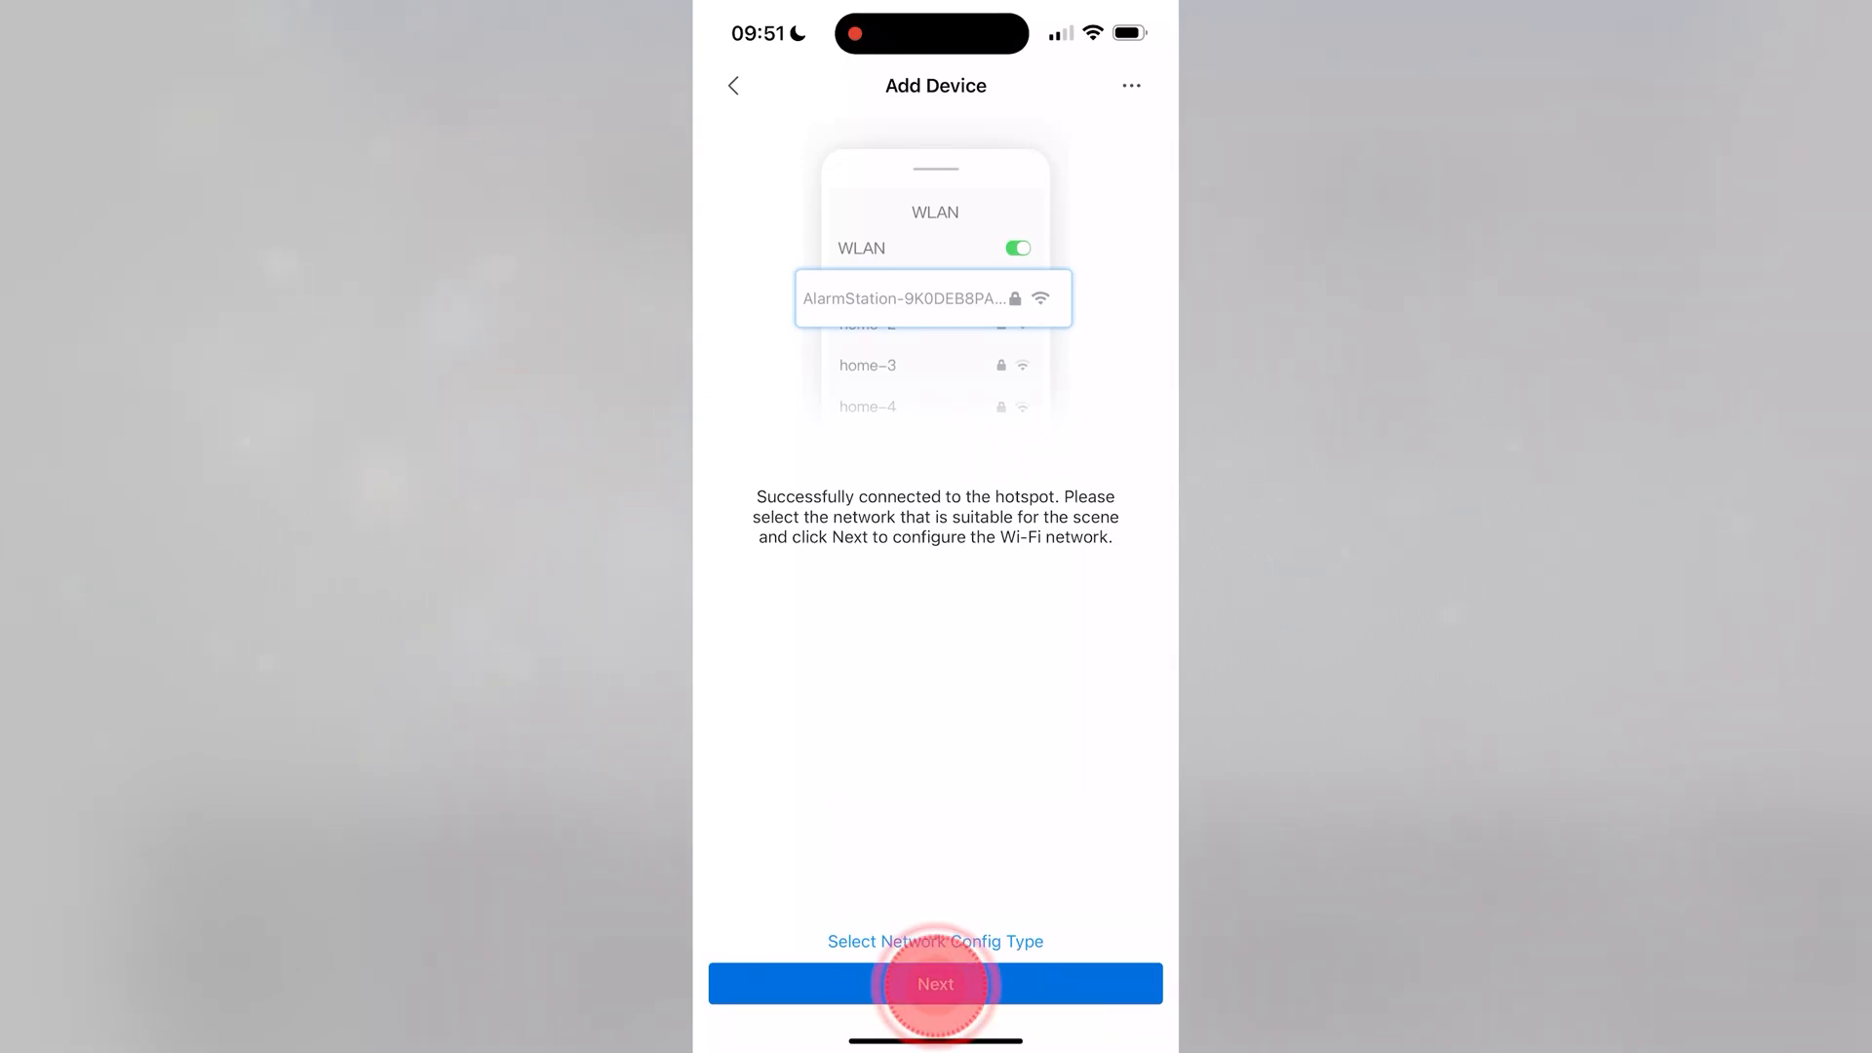
left_click(935, 983)
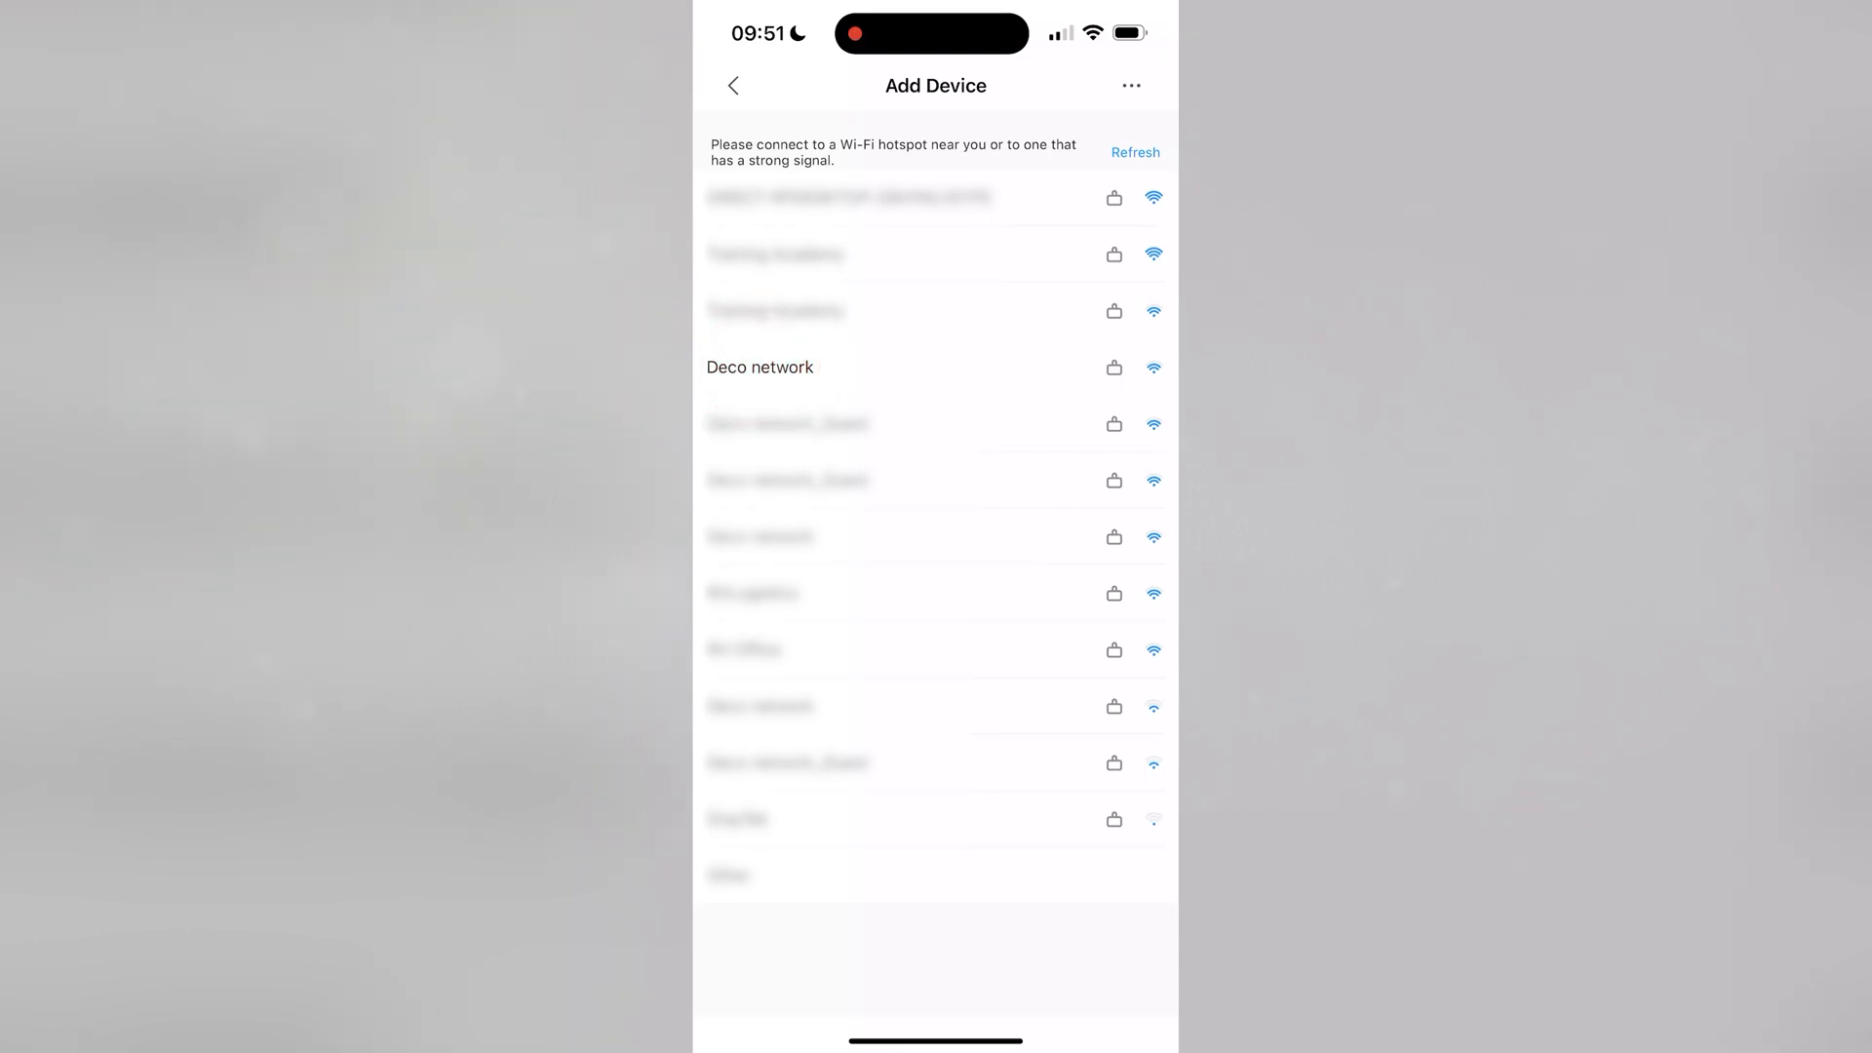
left_click(760, 366)
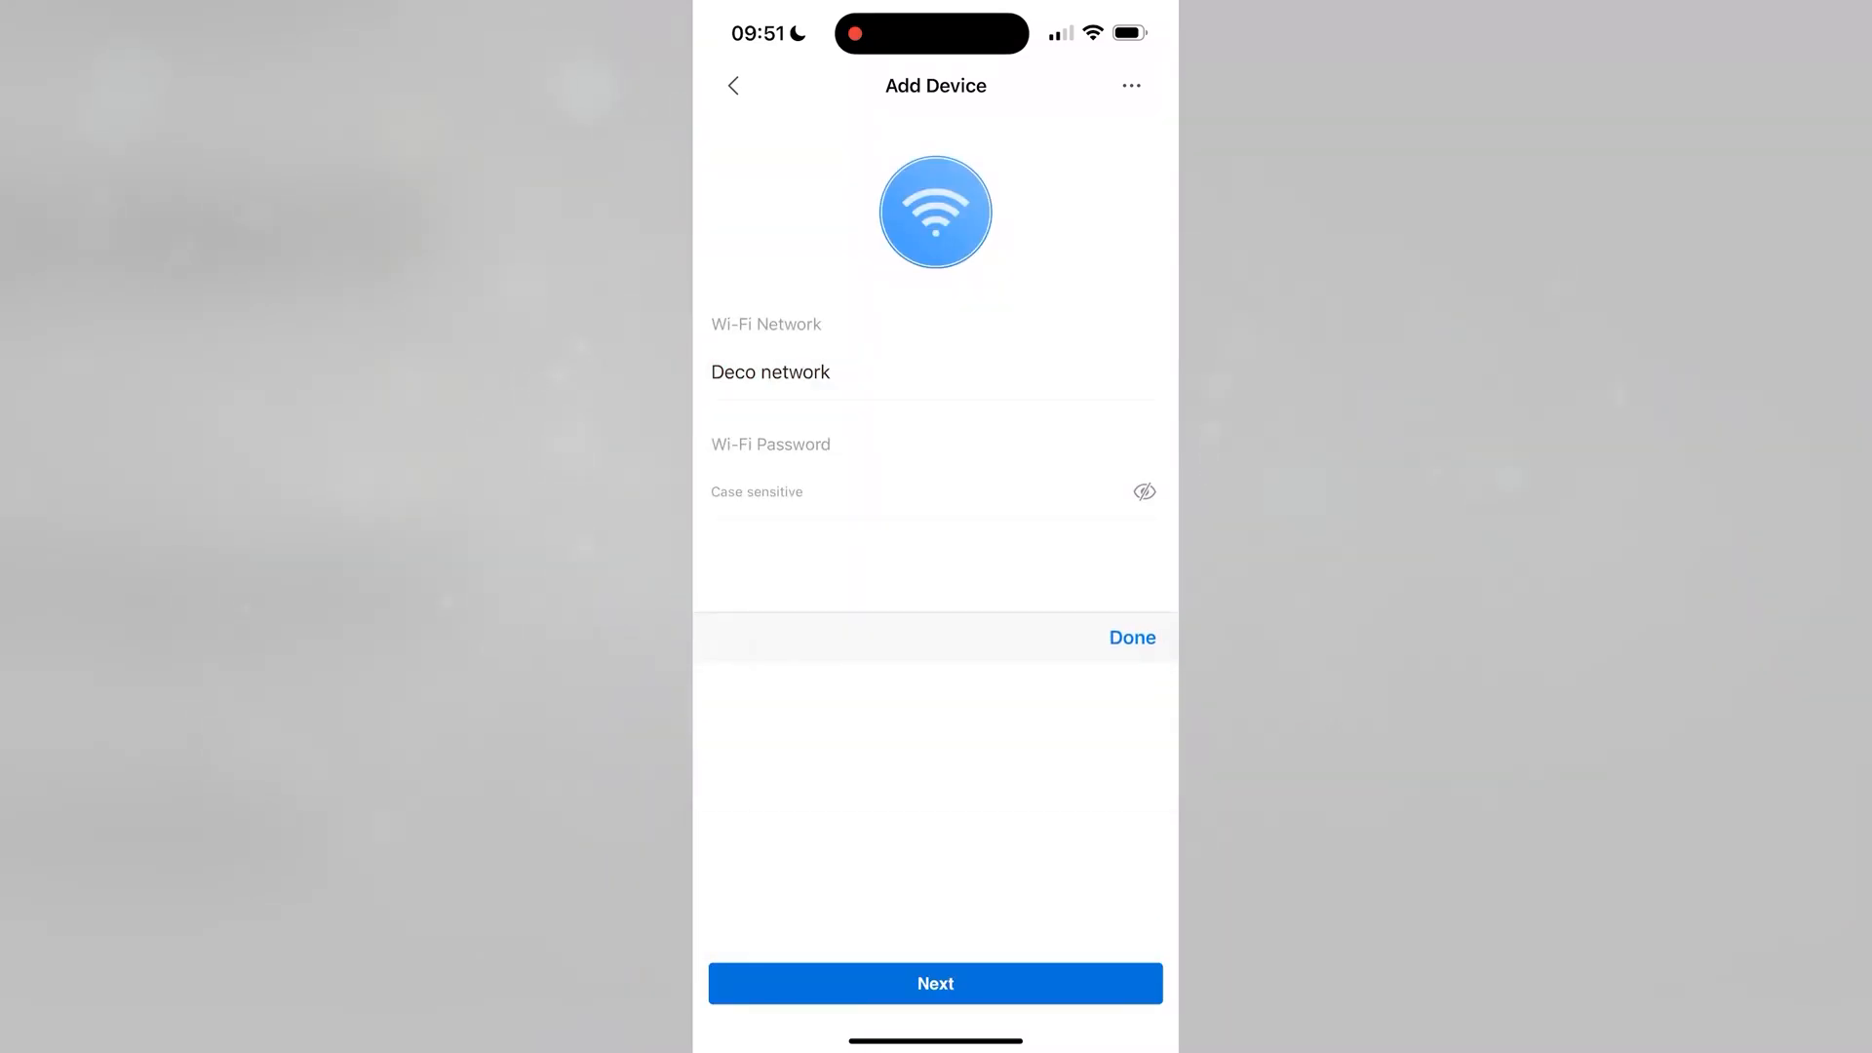
Enter the Deco Wi-Fi password and send the network details to the hub.
left_click(932, 466)
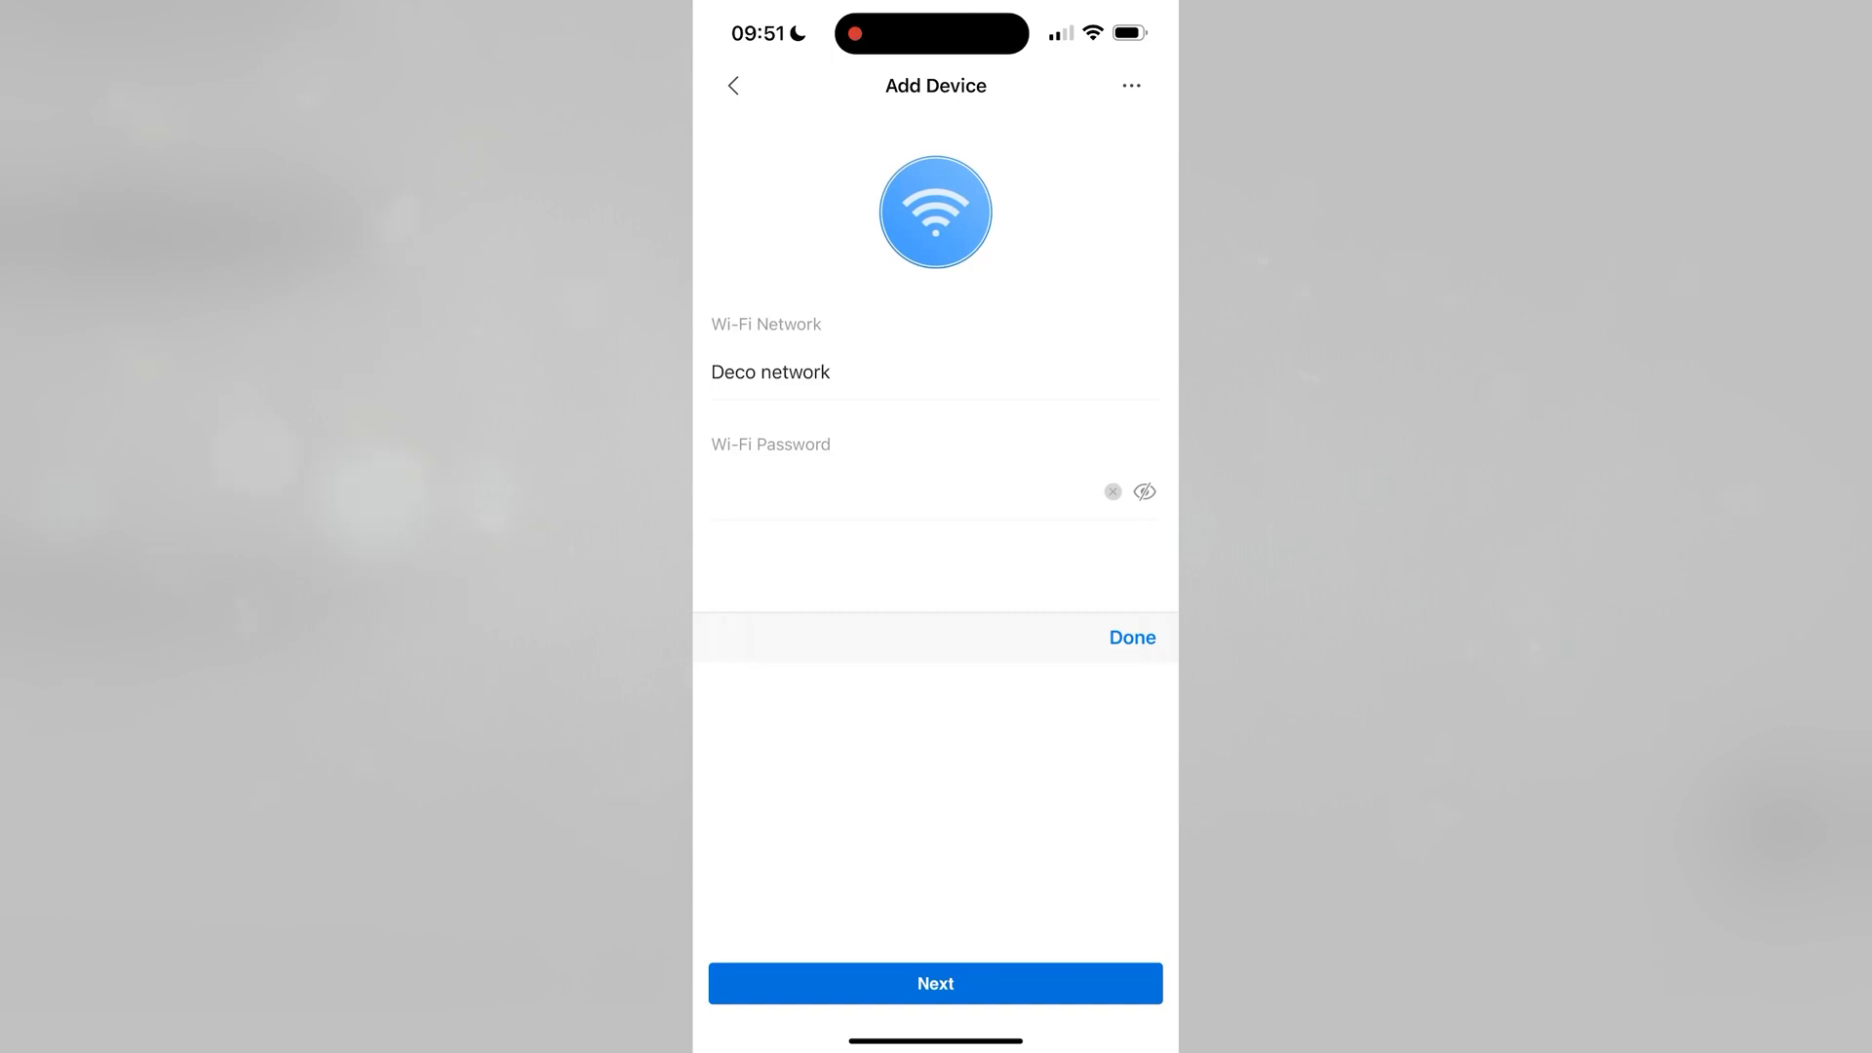
left_click(935, 982)
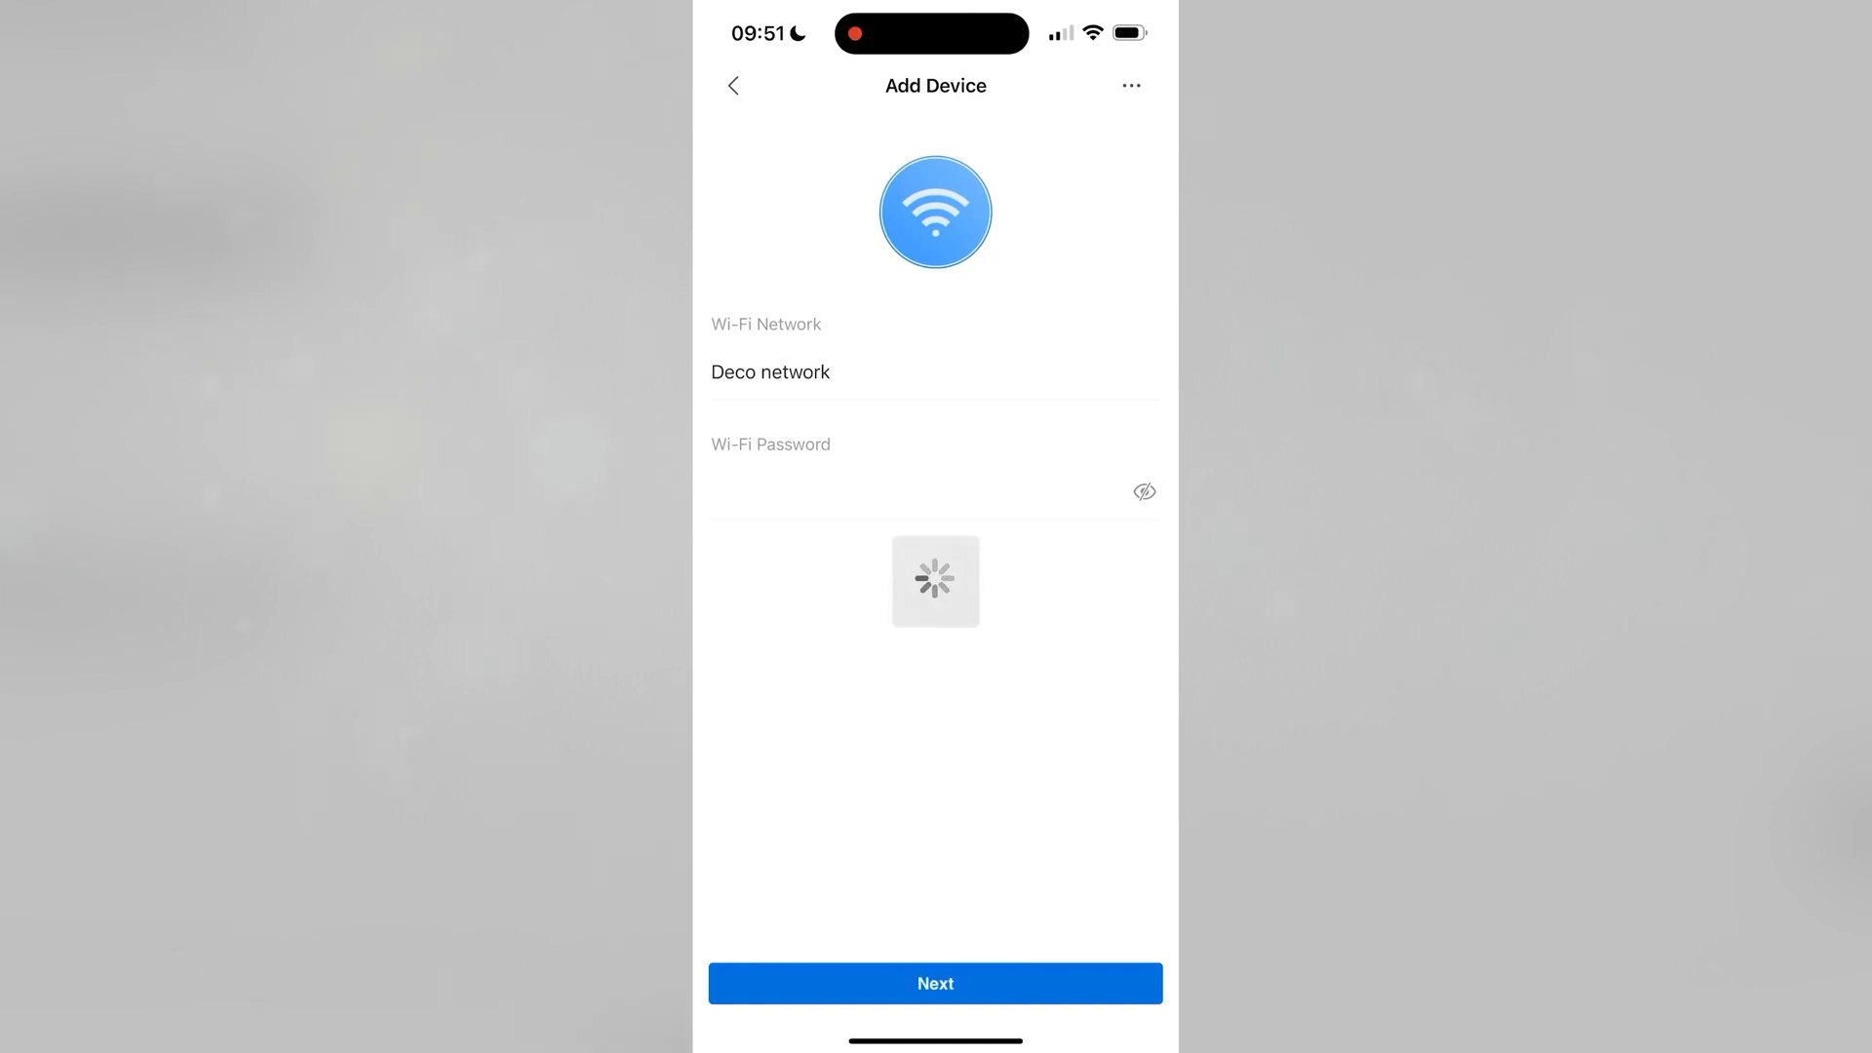
left_click(935, 982)
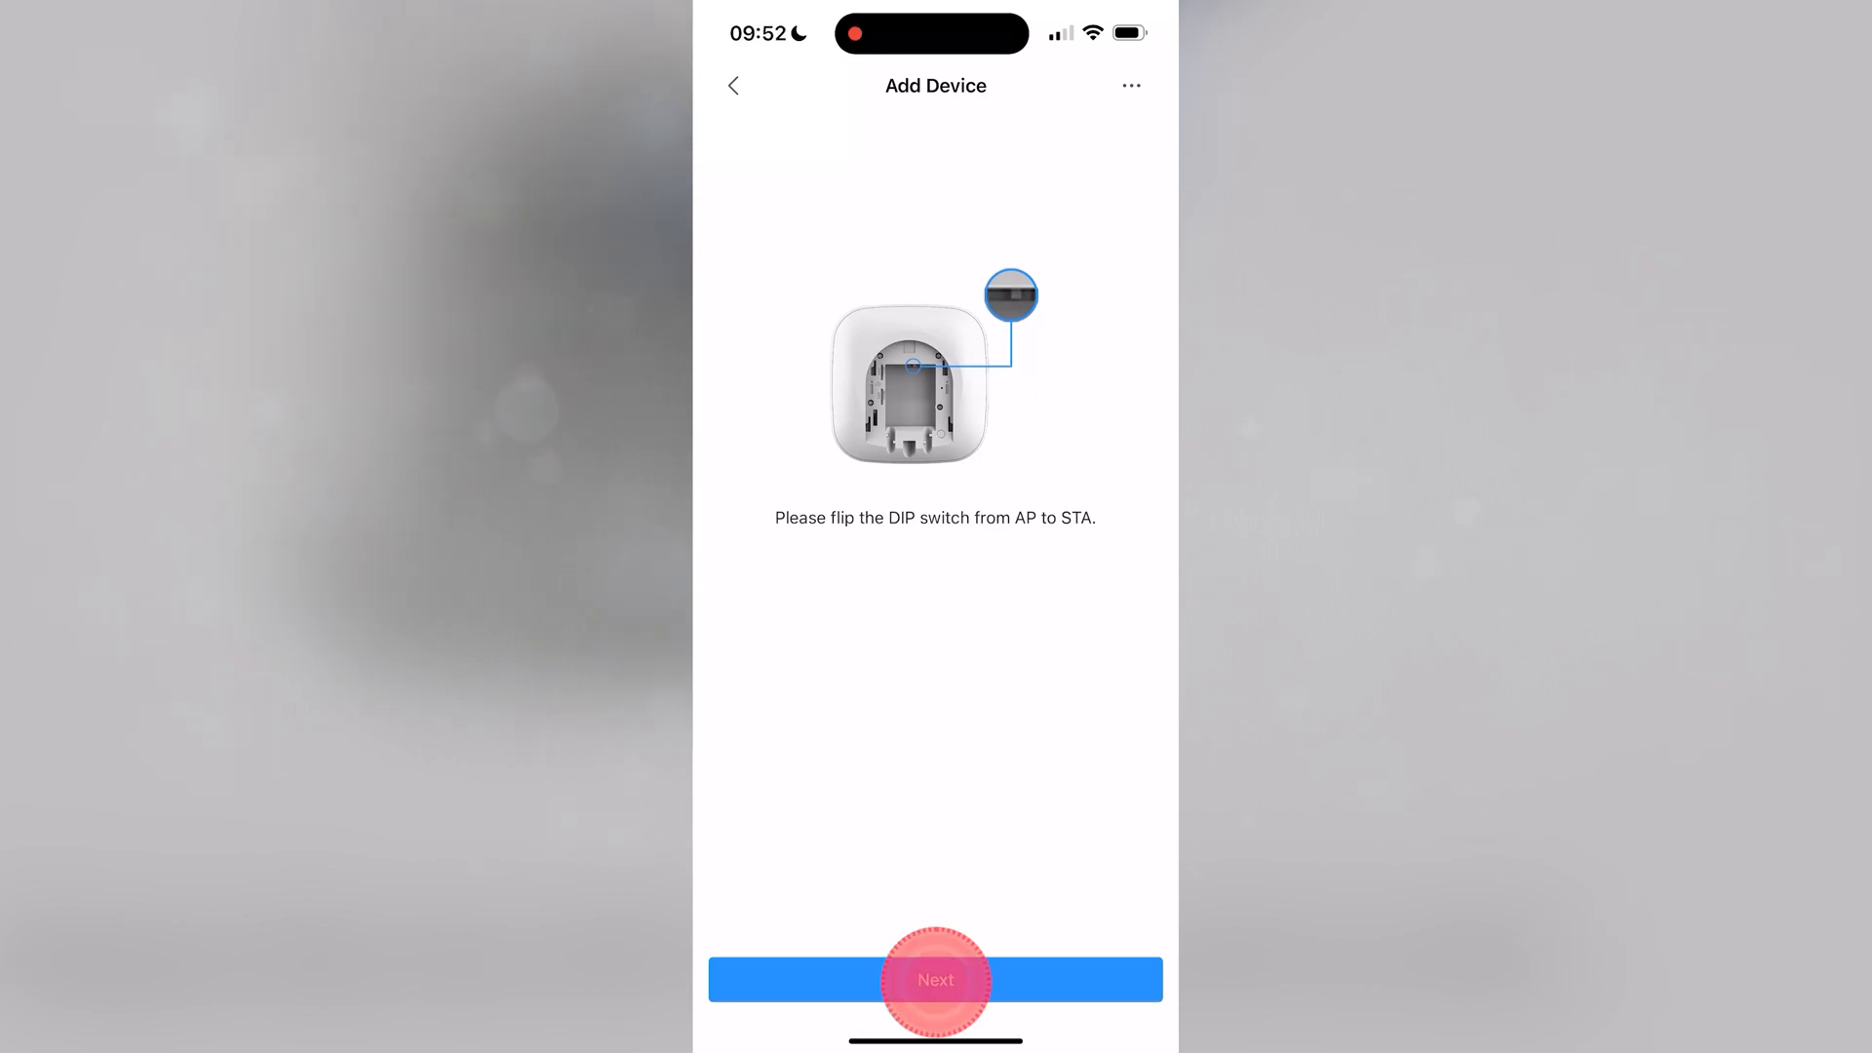
Confirm the DIP switch is on STA and name the hub 'Alarm S'.
left_click(935, 979)
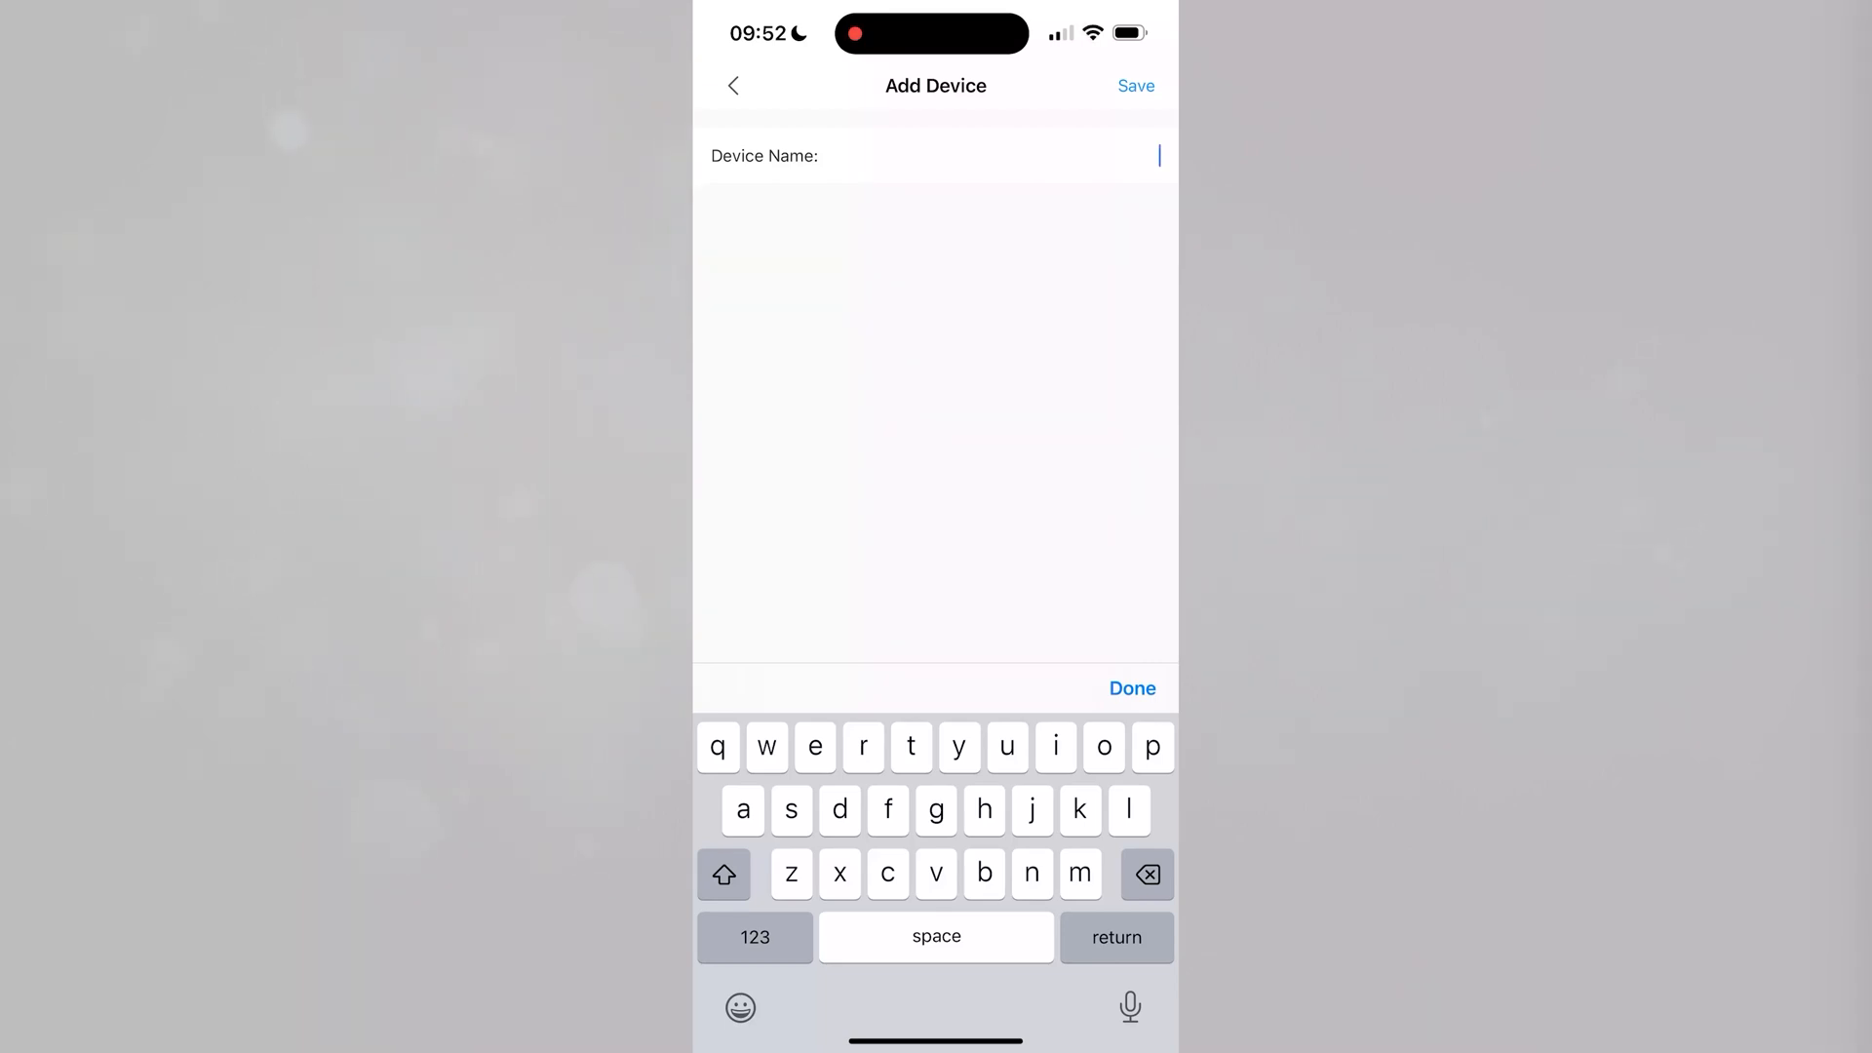
type("Alar")
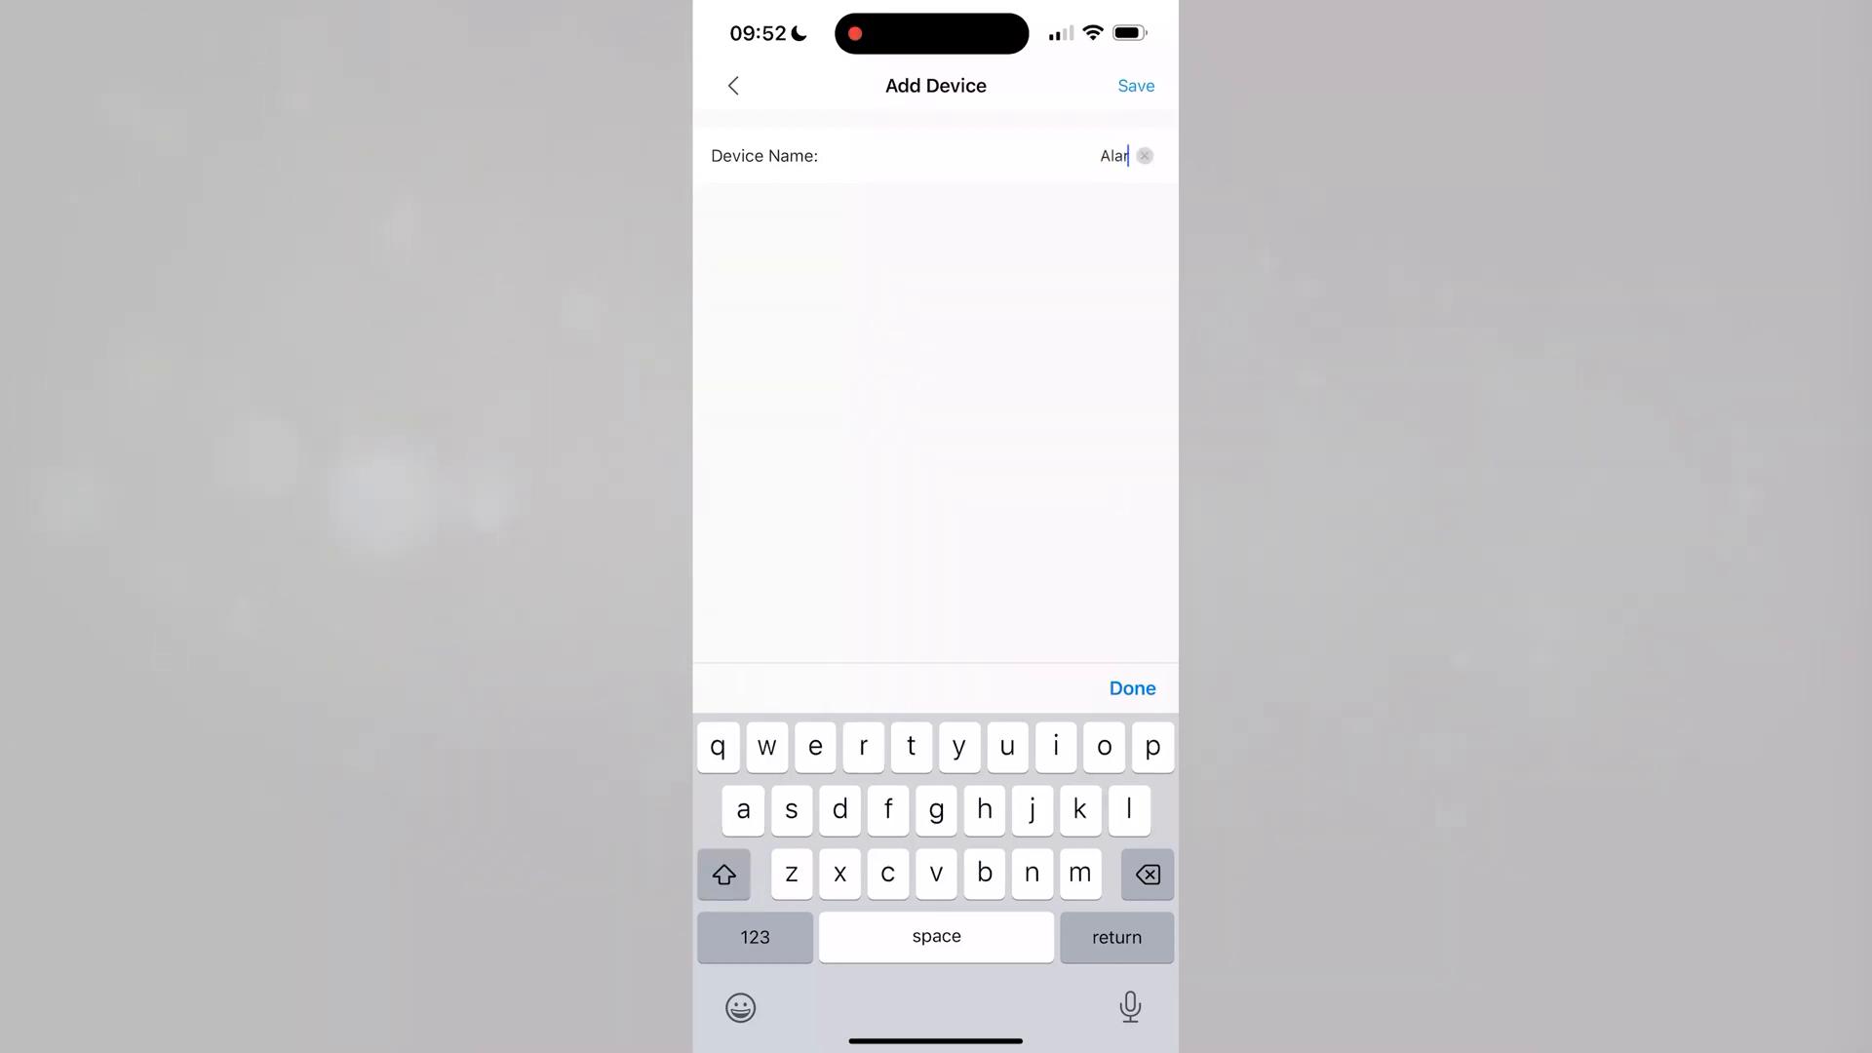
type("m S")
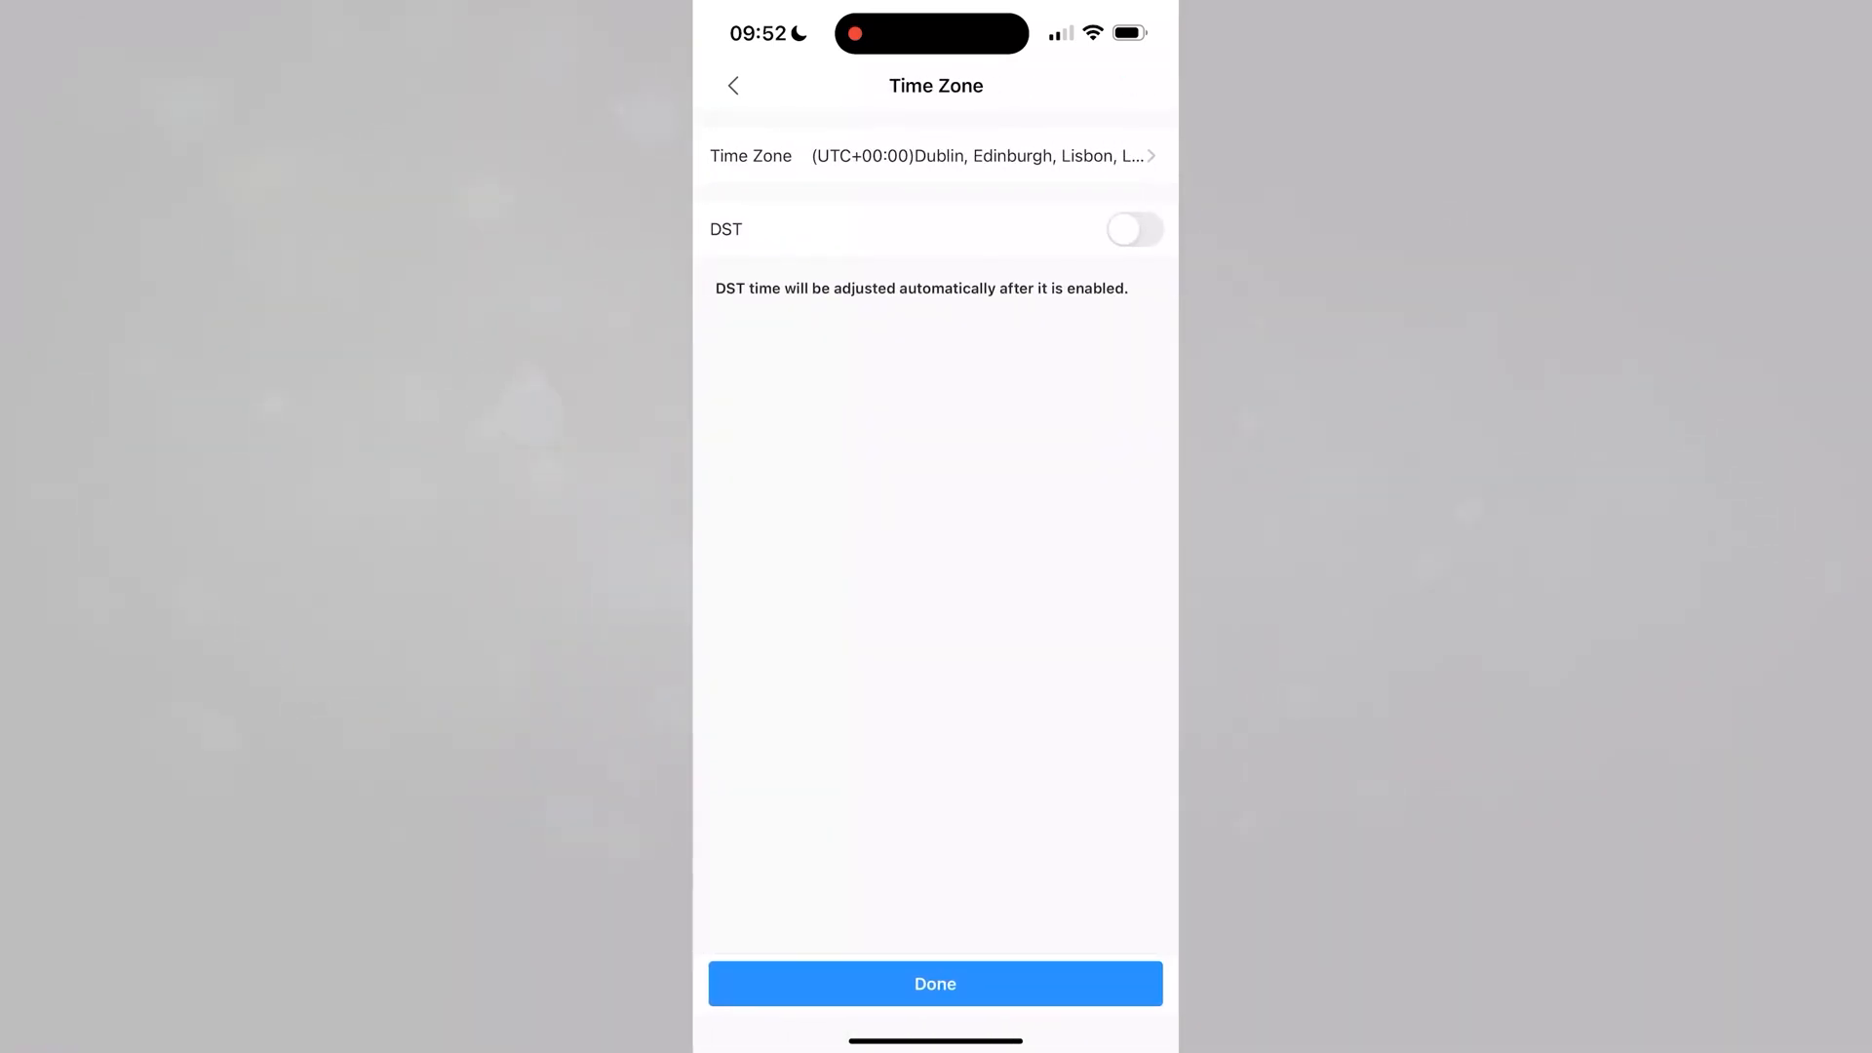
Switch on daylight saving time on the Time Zone page.
left_click(1132, 228)
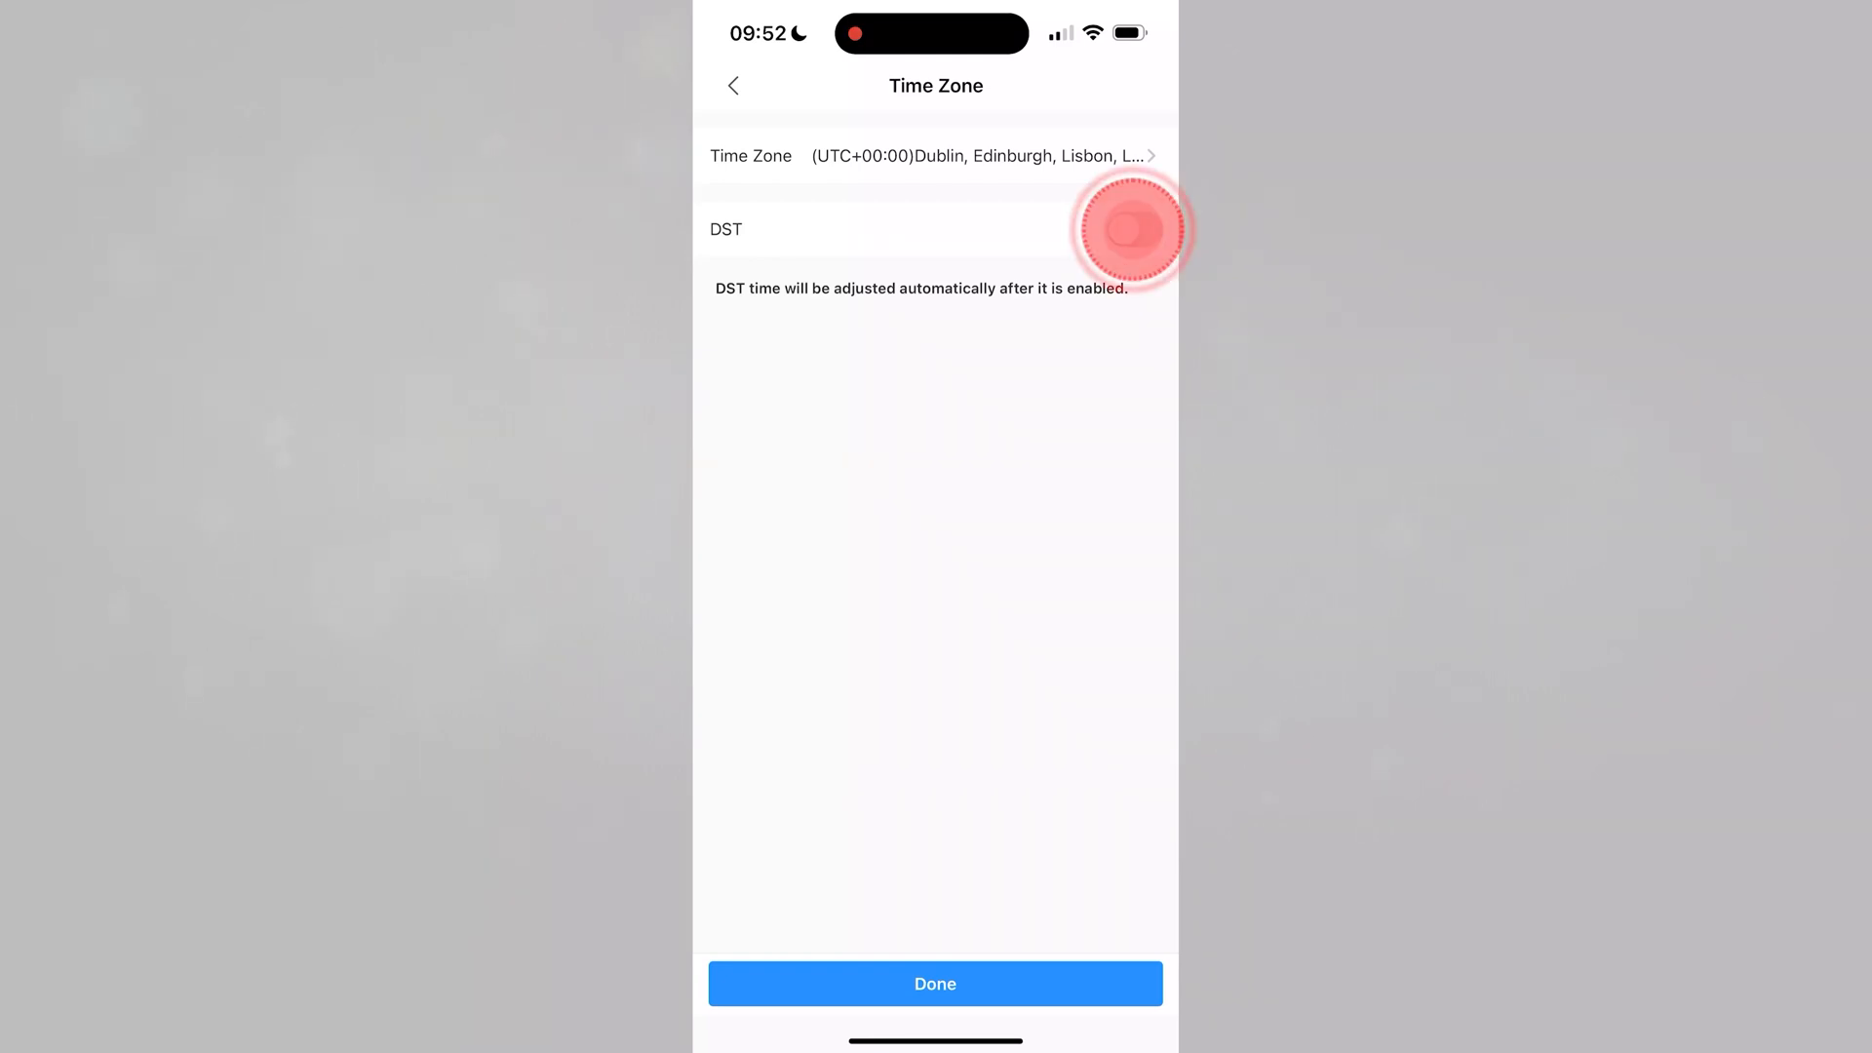
left_click(1131, 229)
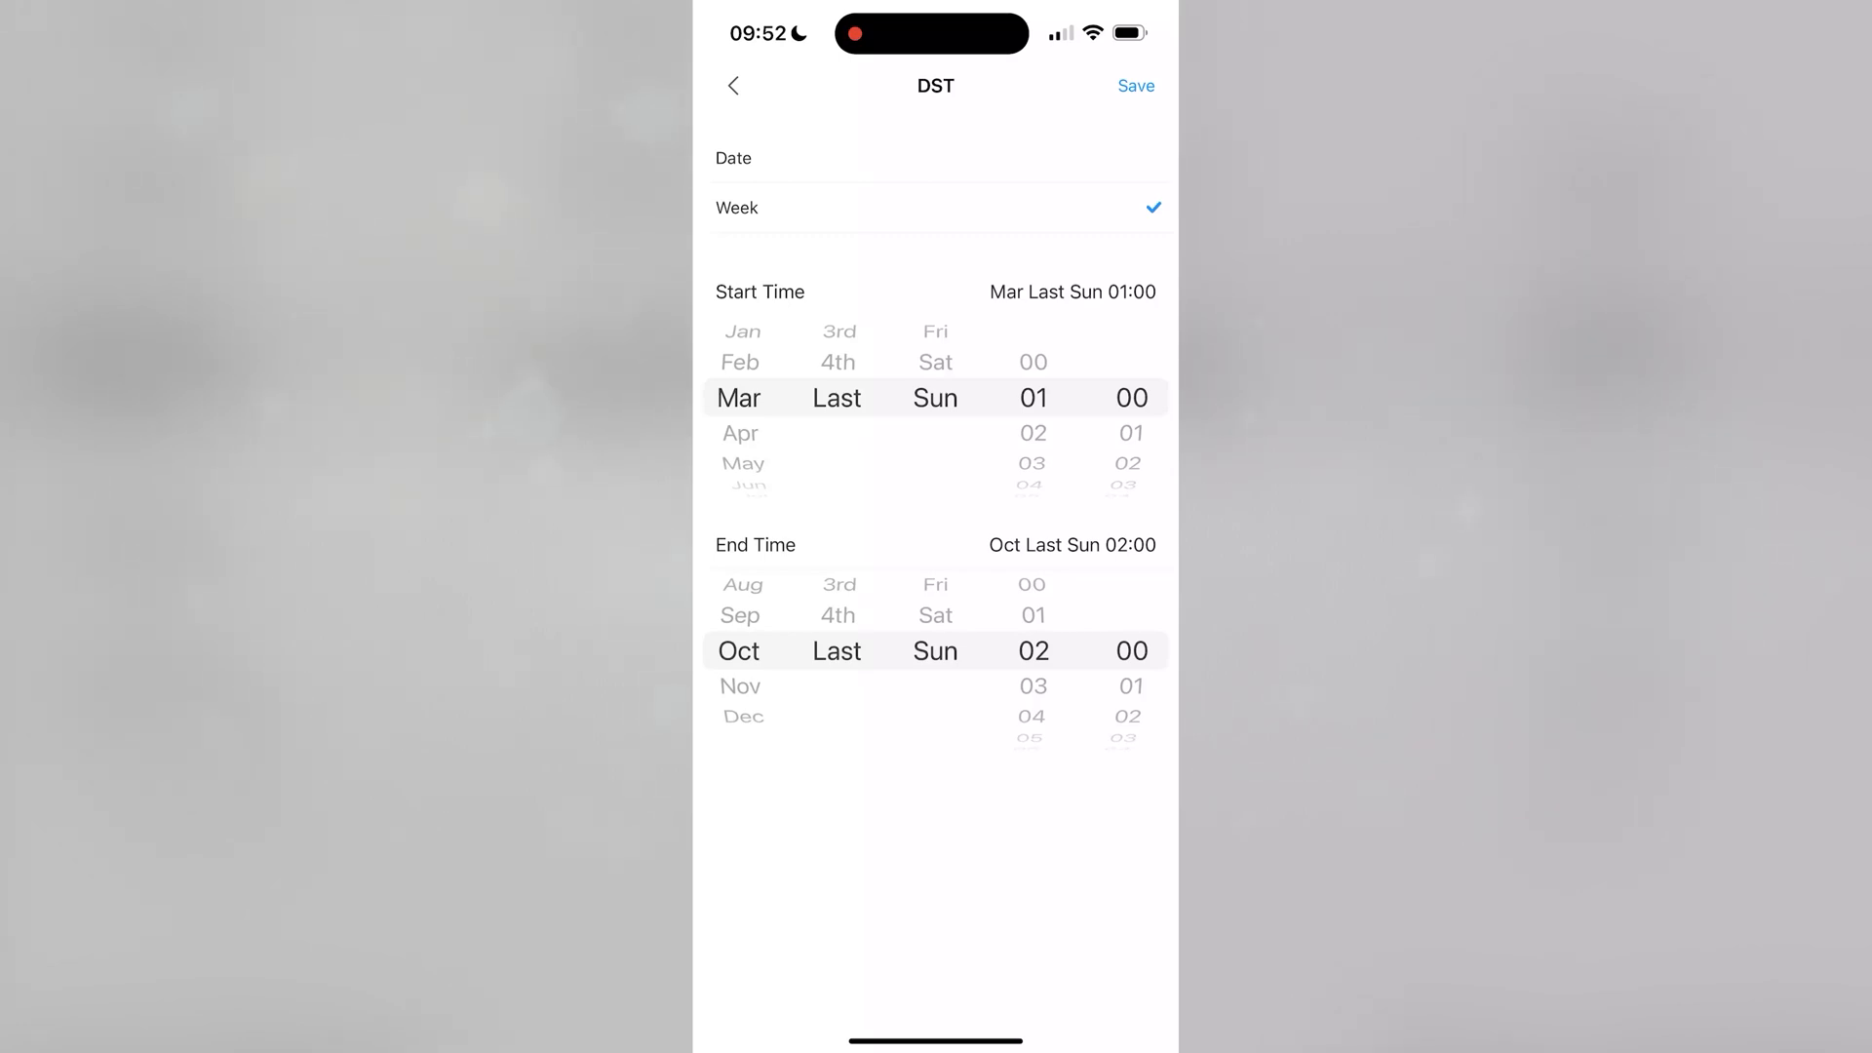
Save the default DST schedule, then confirm the time zone configuration.
left_click(1134, 85)
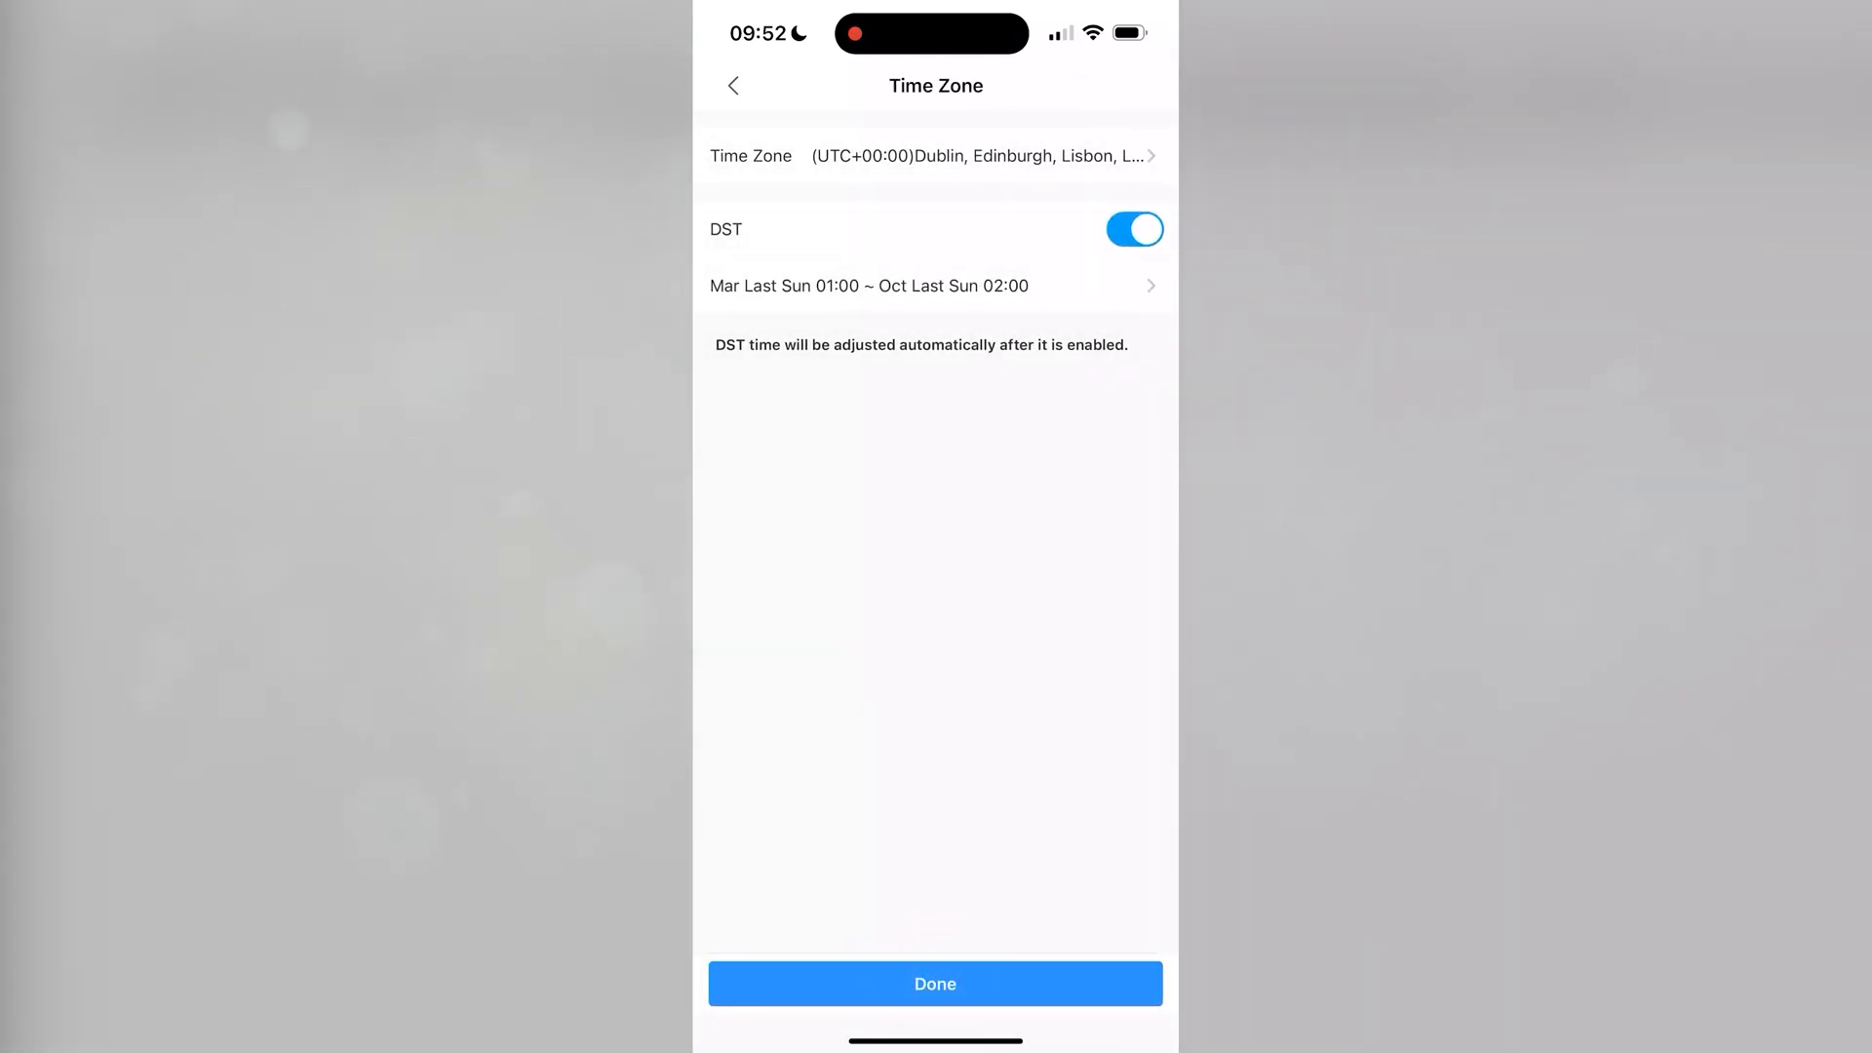
left_click(935, 983)
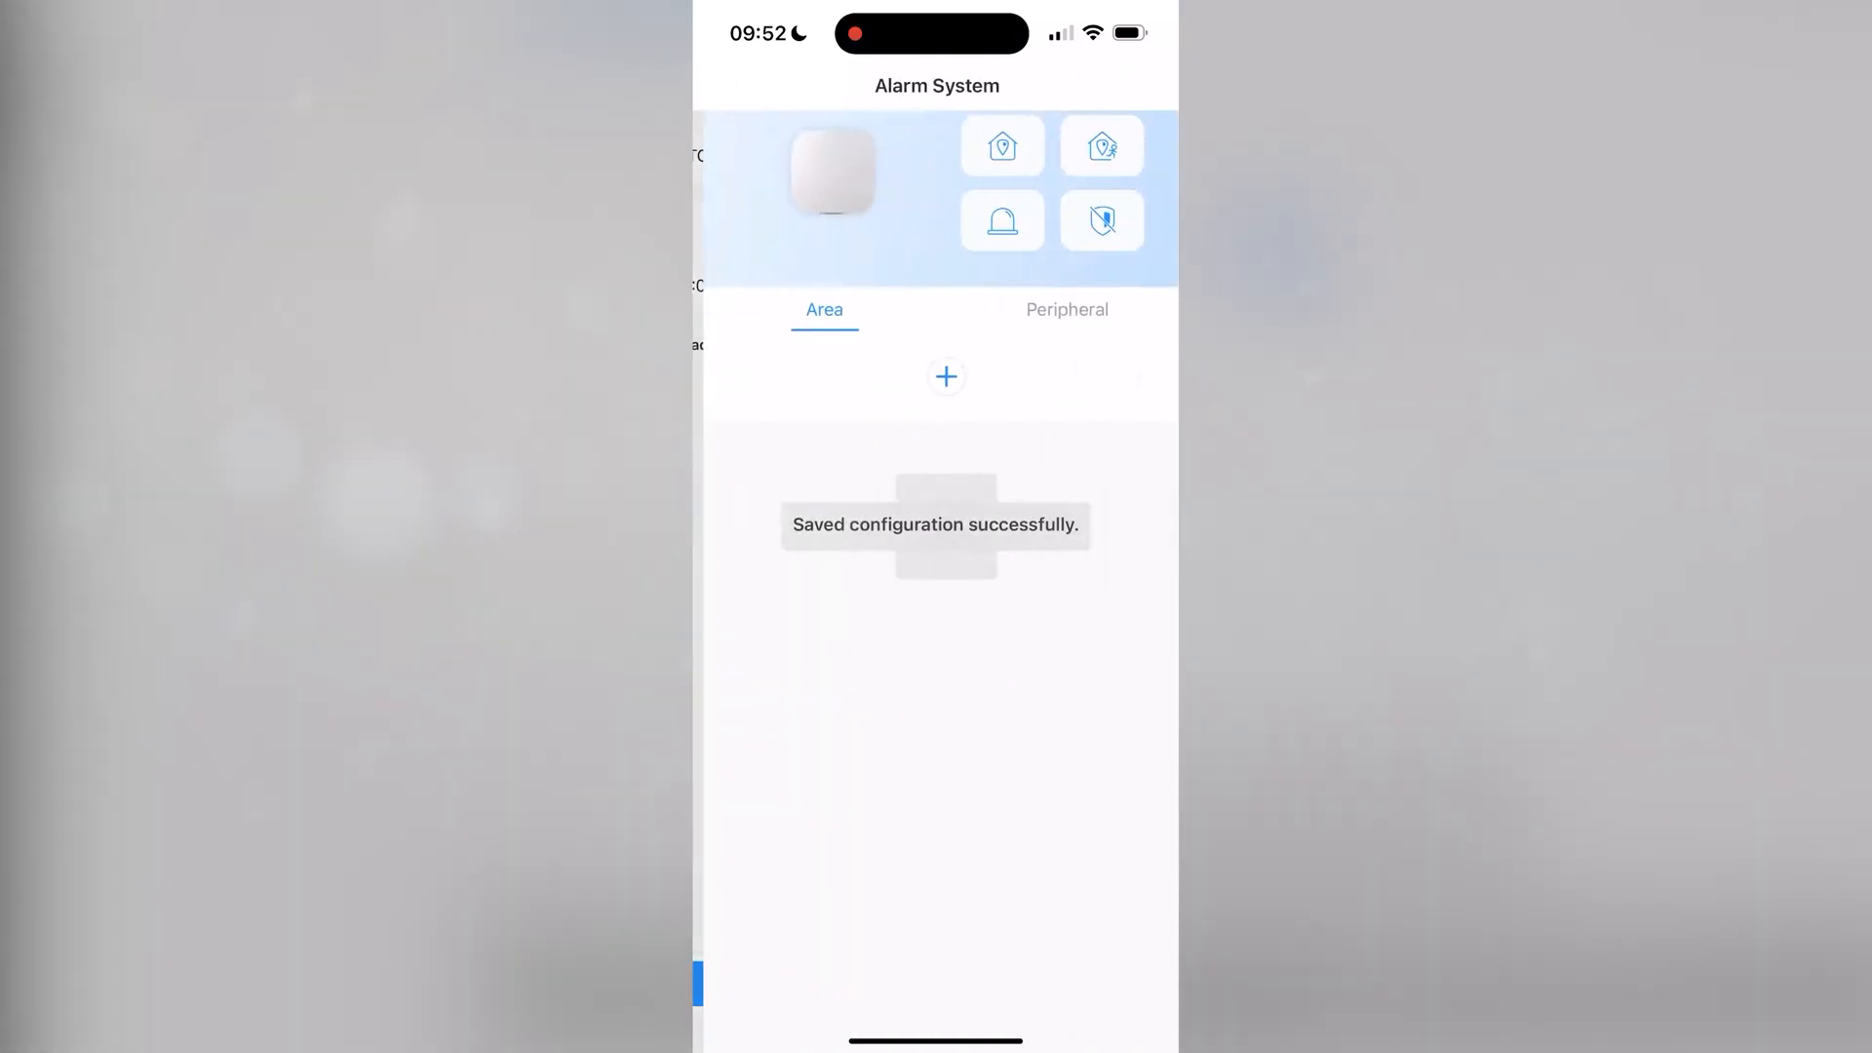